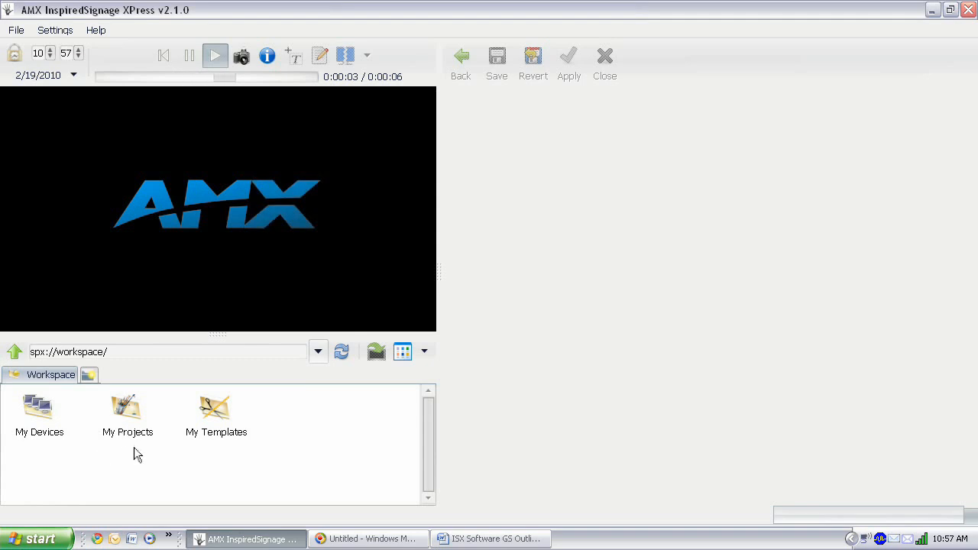
# - Create a new 4:3 project inside the My Projects folder
pyautogui.doubleClick(128, 413)
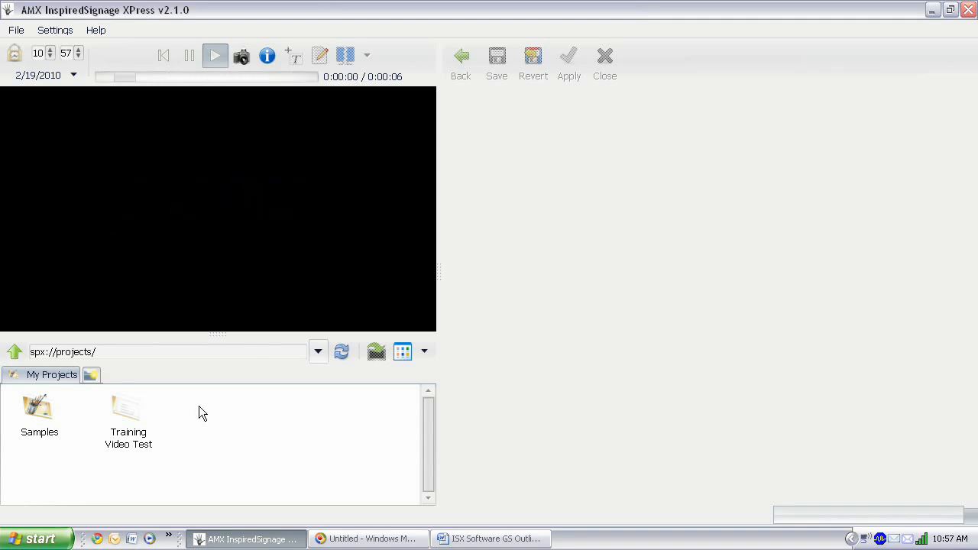
pyautogui.click(214, 55)
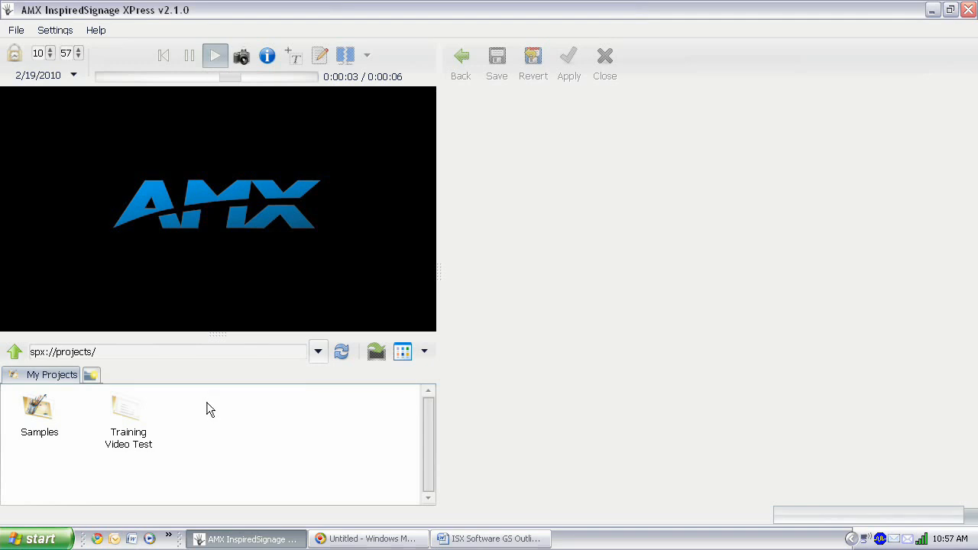
pyautogui.rightClick(211, 410)
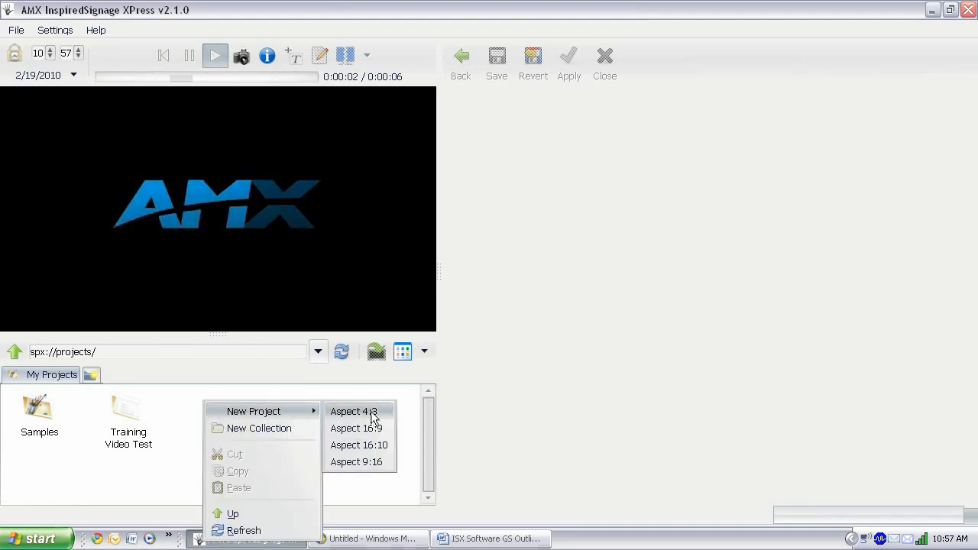
pyautogui.moveTo(356, 462)
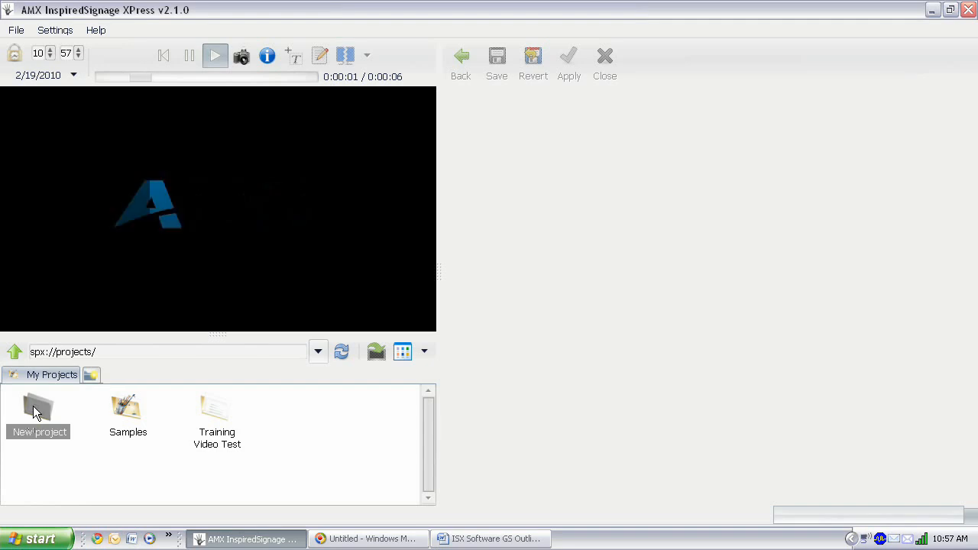
# - Rename the new project to 'AMX Test Sign' and open it to show index.svg
pyautogui.rightClick(38, 410)
pyautogui.write('AMX Test Sign')
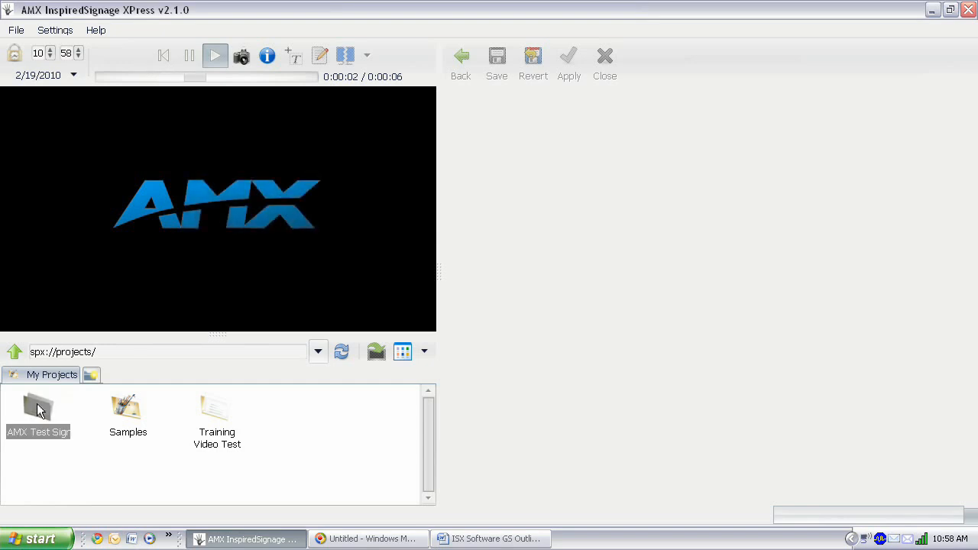
pyautogui.doubleClick(38, 409)
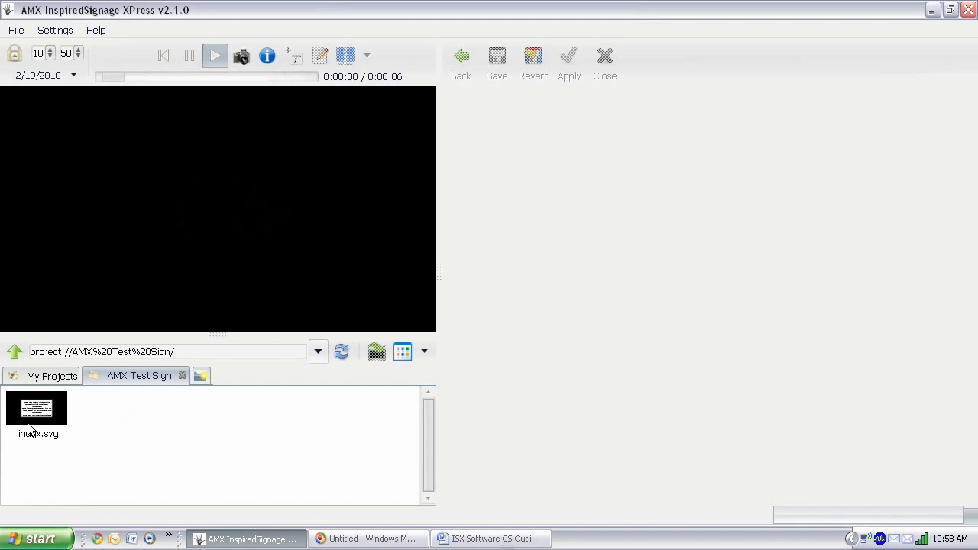
pyautogui.click(214, 55)
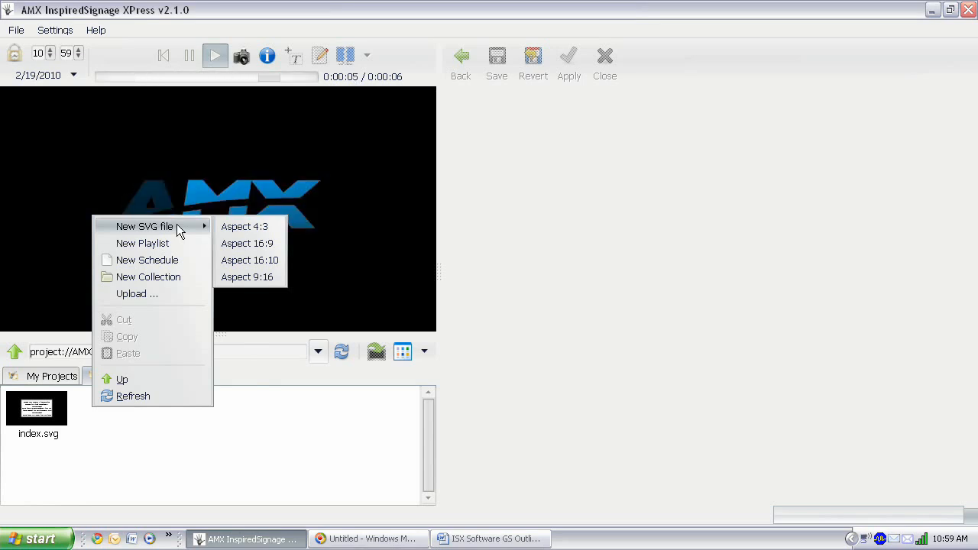
pyautogui.moveTo(250, 260)
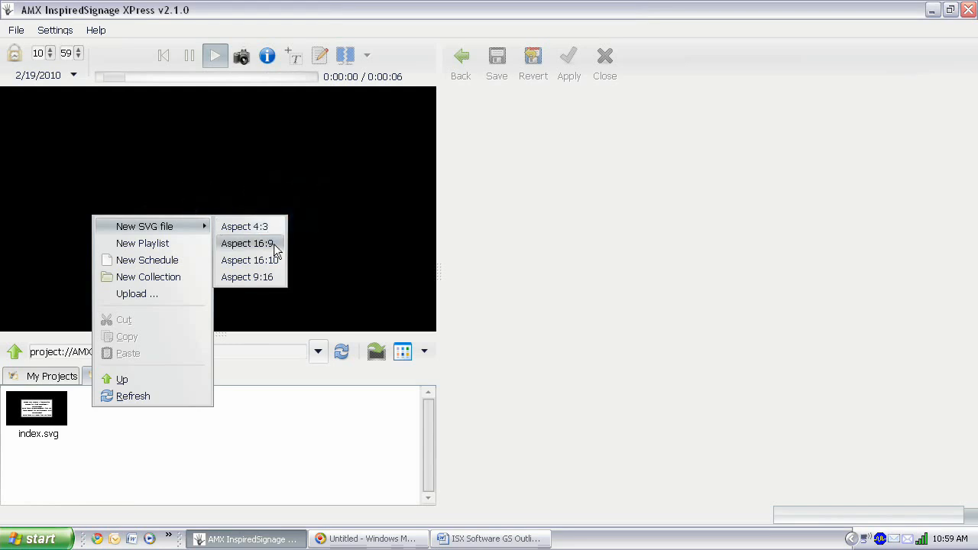
# - Add a new 16:9 SVG file to the project and rename it main.svg
pyautogui.click(247, 243)
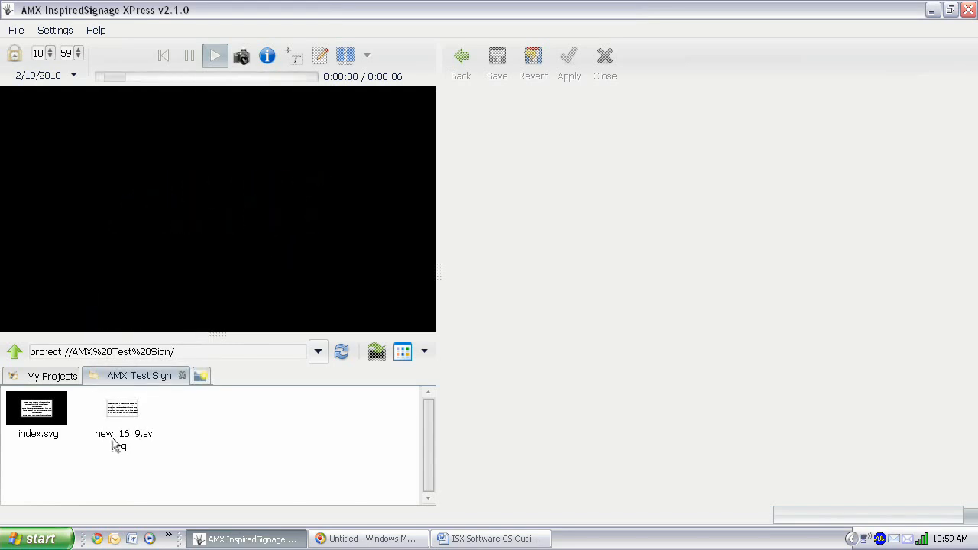
pyautogui.click(123, 410)
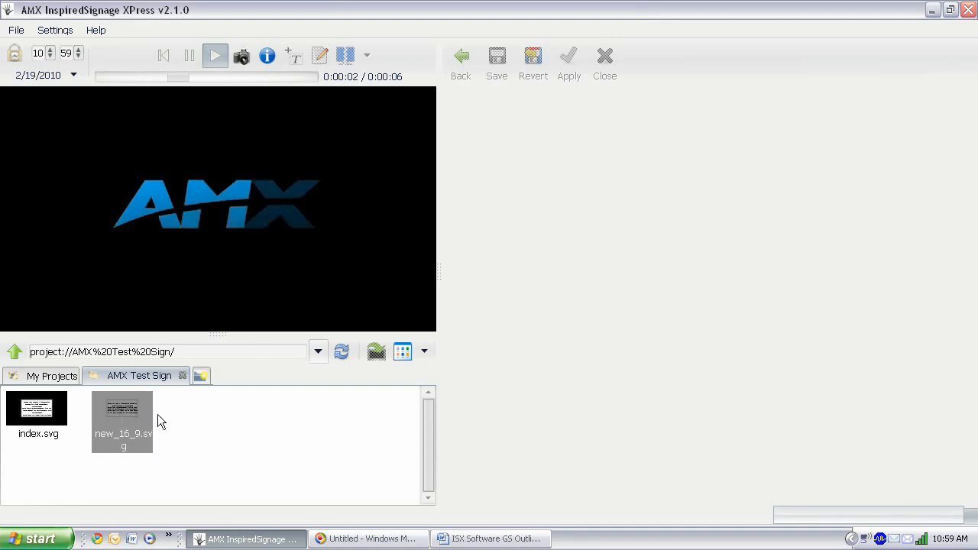
pyautogui.rightClick(161, 421)
pyautogui.write('main')
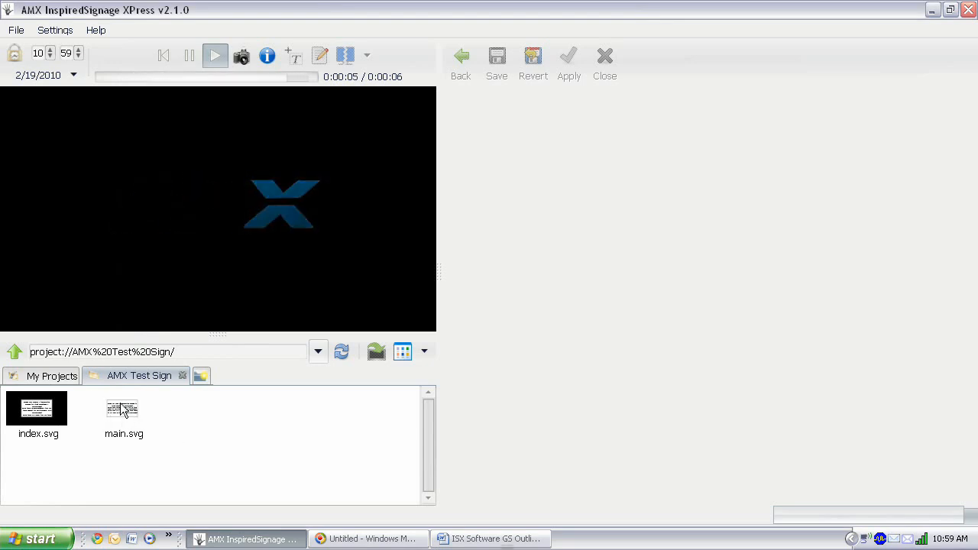
# - Open main.svg and delete its placeholder instruction text, leaving an empty canvas
pyautogui.doubleClick(122, 409)
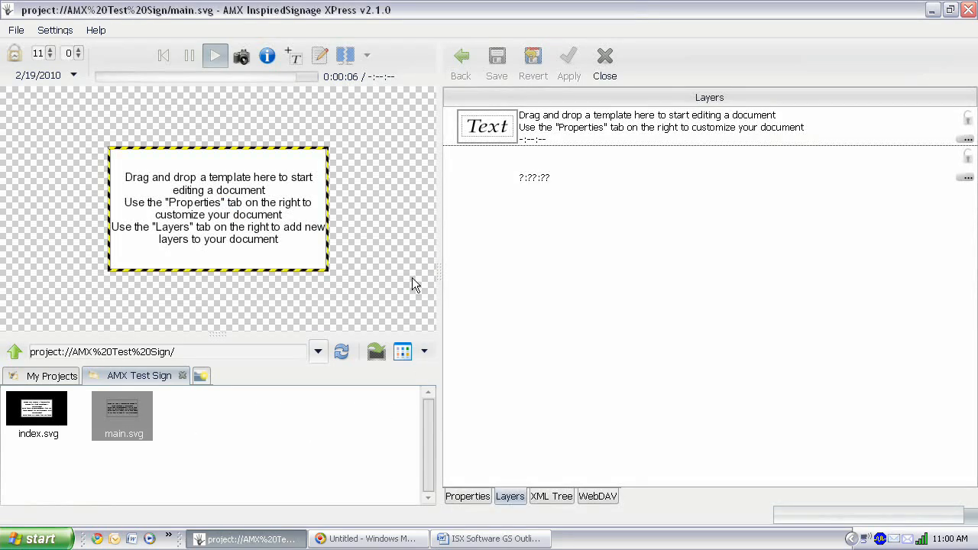
pyautogui.click(217, 211)
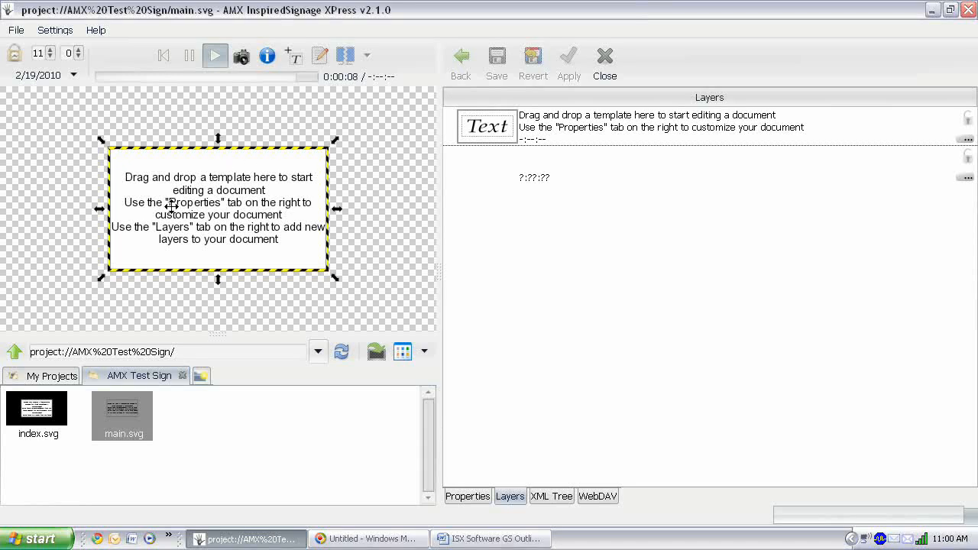
pyautogui.moveTo(300, 174)
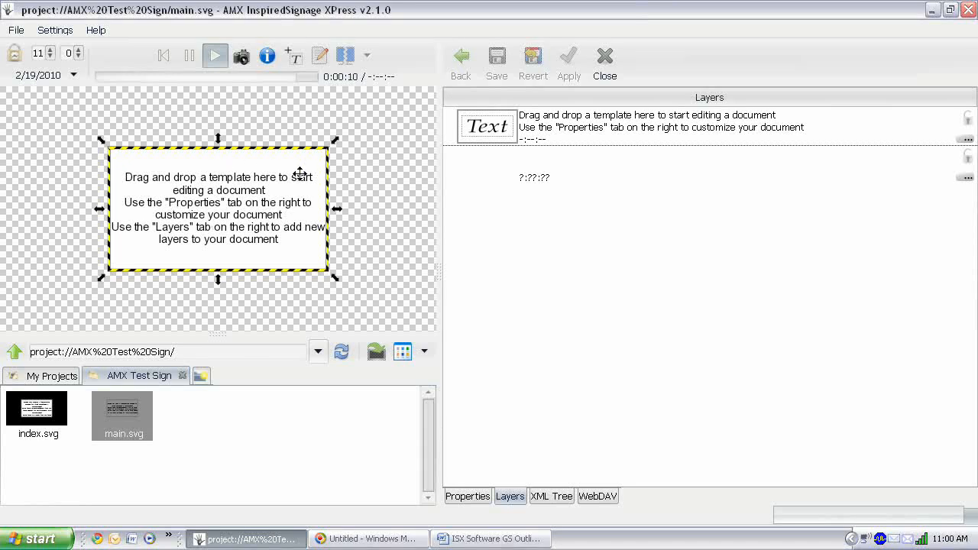
pyautogui.moveTo(241, 193)
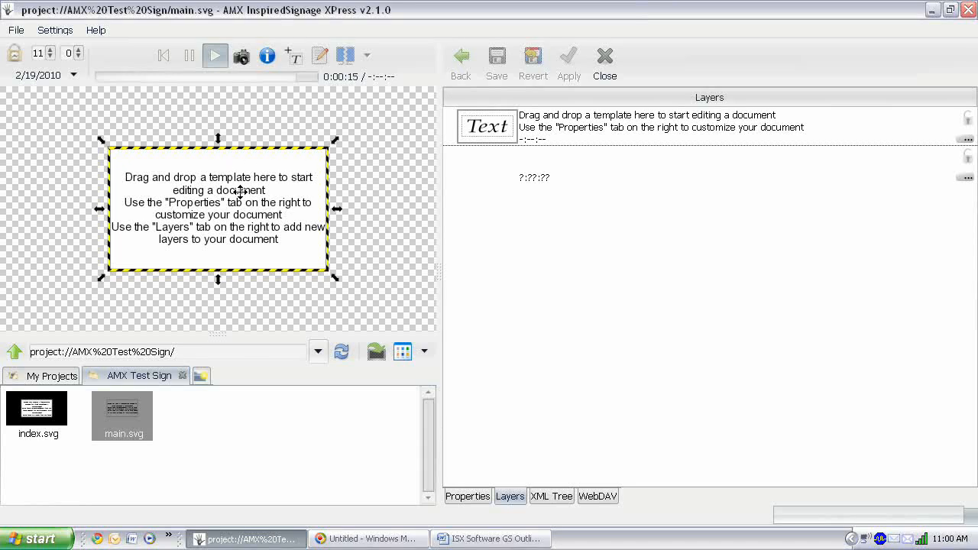
pyautogui.rightClick(241, 193)
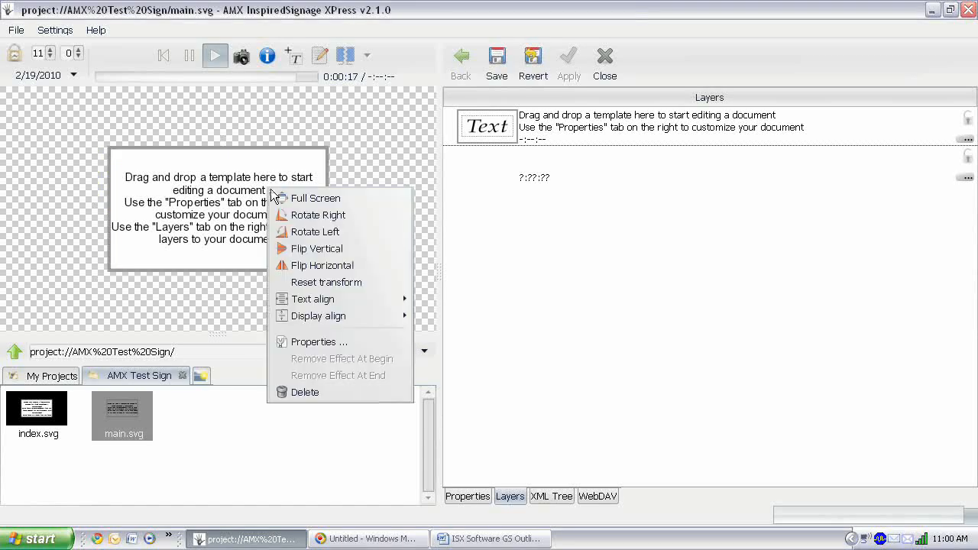
pyautogui.moveTo(330, 391)
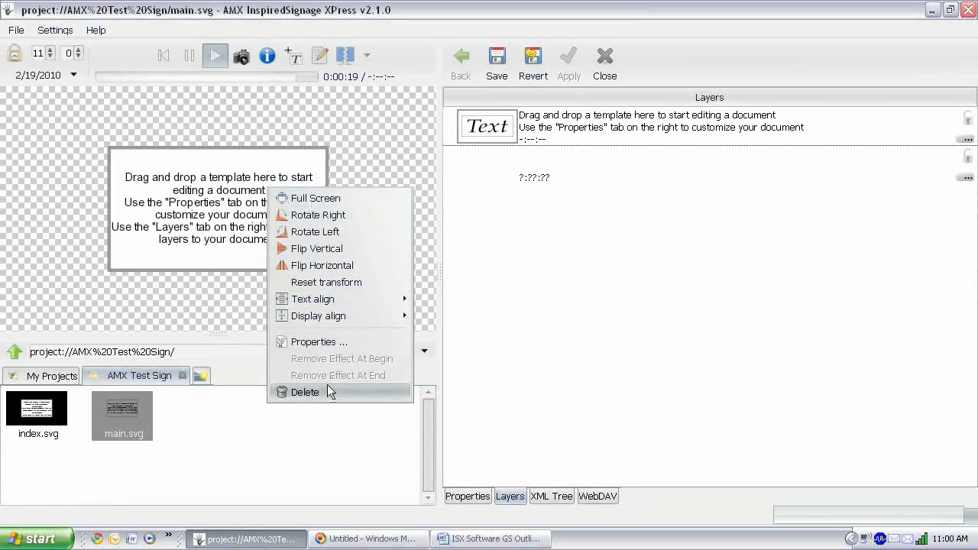
pyautogui.click(306, 392)
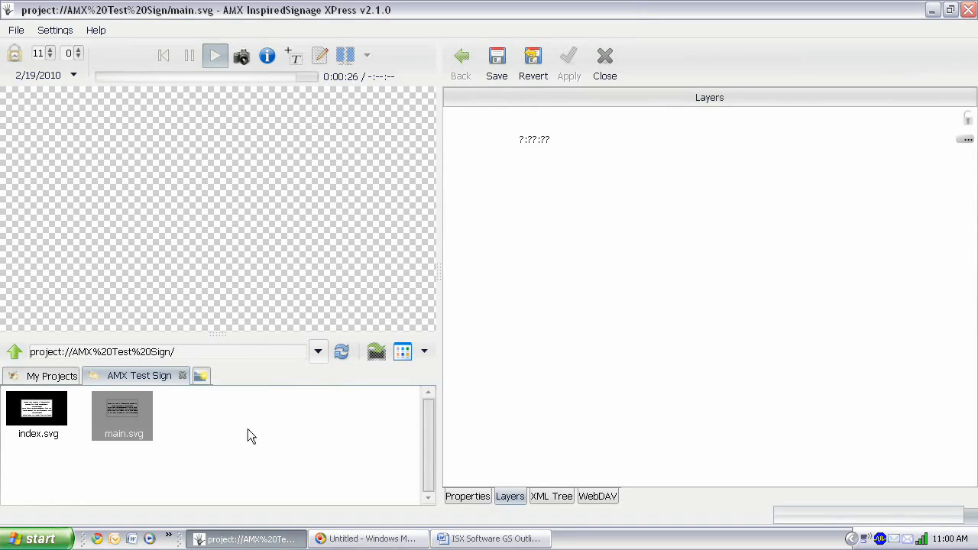
pyautogui.moveTo(242, 429)
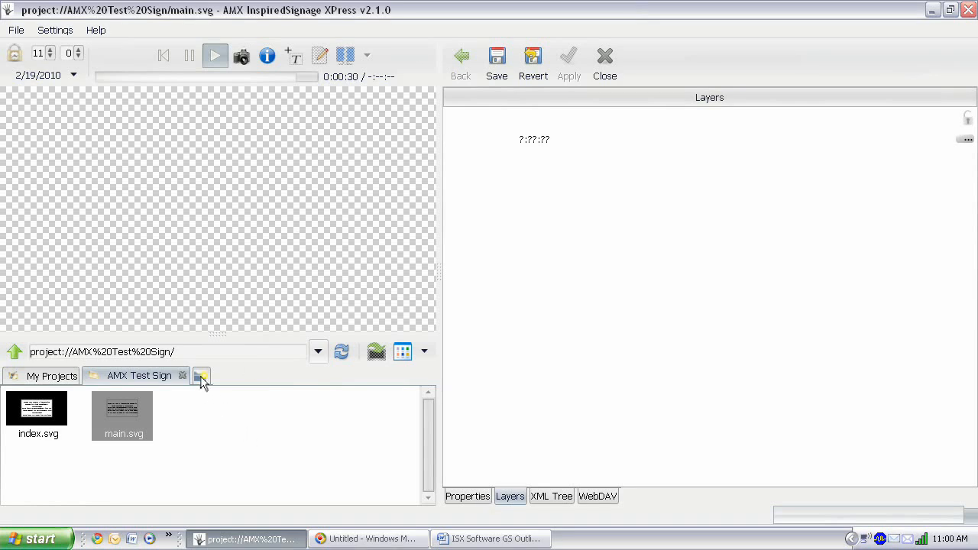
# - Browse to the 16_9 Backgrounds folder under My Templates in a new browser tab
pyautogui.click(202, 376)
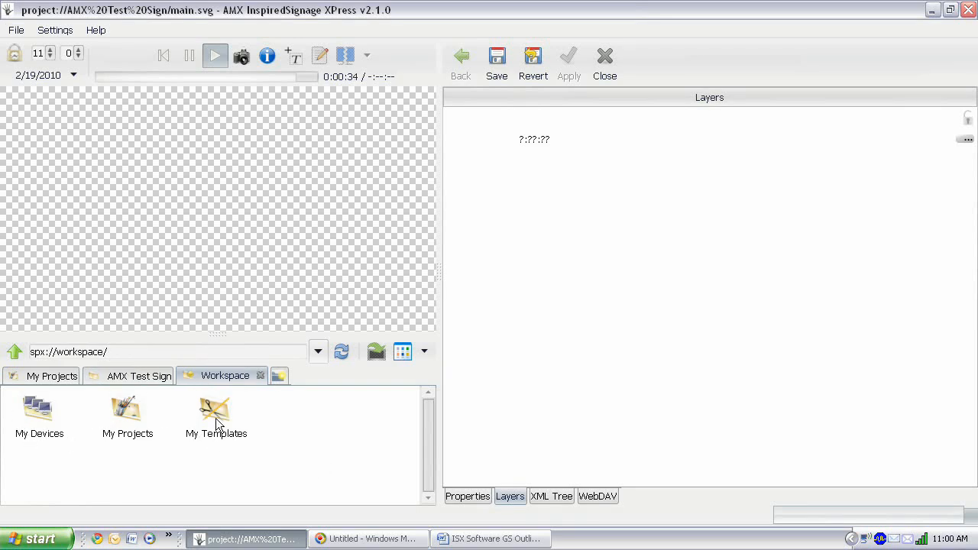
pyautogui.doubleClick(215, 412)
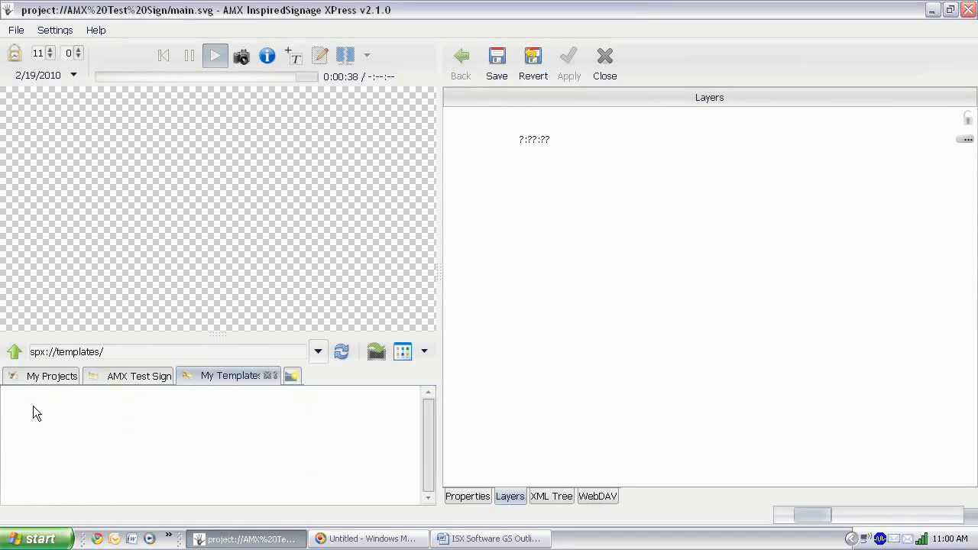
pyautogui.doubleClick(229, 376)
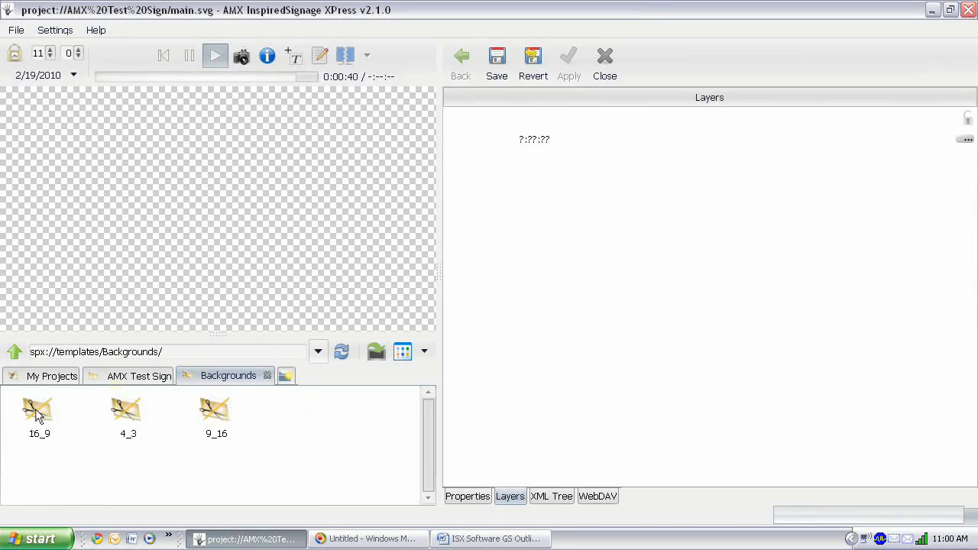
pyautogui.doubleClick(40, 413)
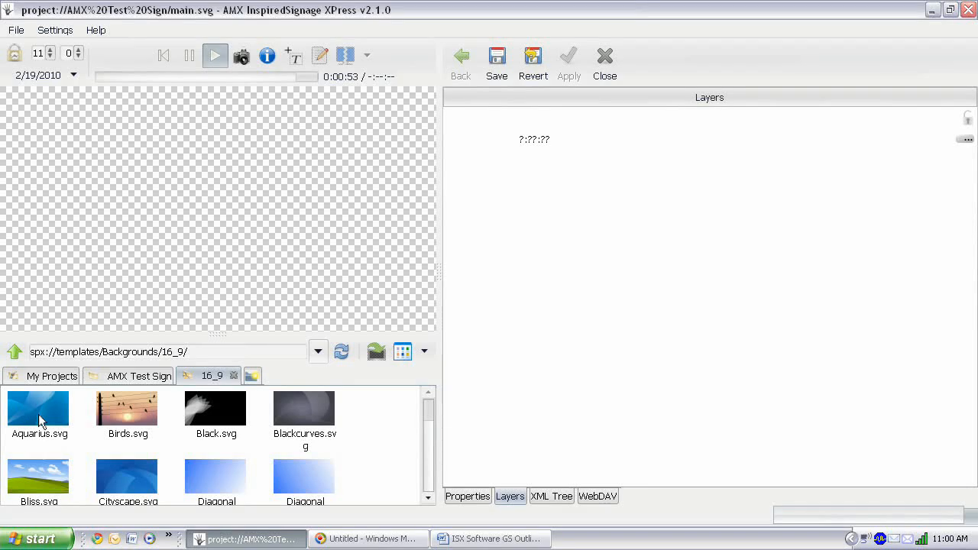
# - Place the Aquarius background on the sign canvas and stretch it to fill the screen
pyautogui.moveTo(38, 413); pyautogui.dragTo(72, 211)
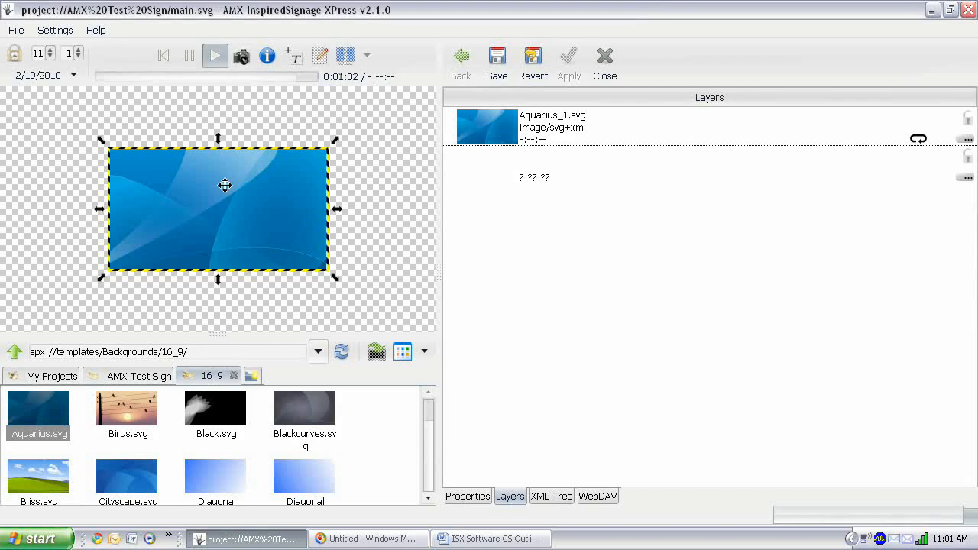
pyautogui.rightClick(226, 186)
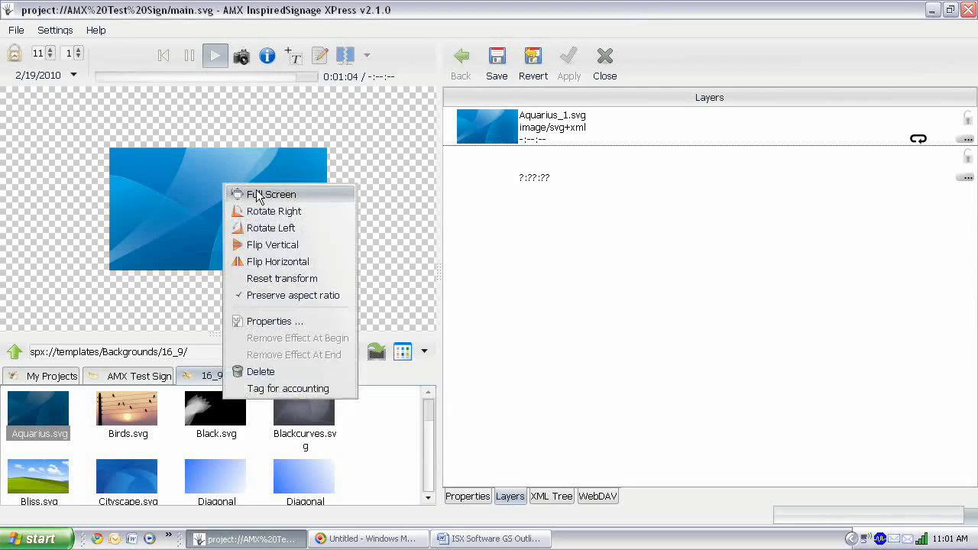
pyautogui.click(272, 194)
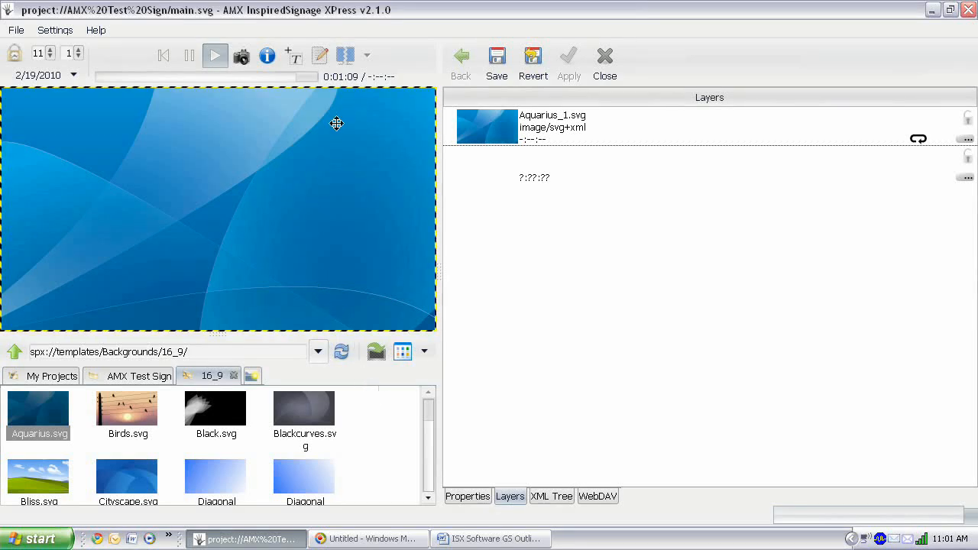
pyautogui.moveTo(202, 309)
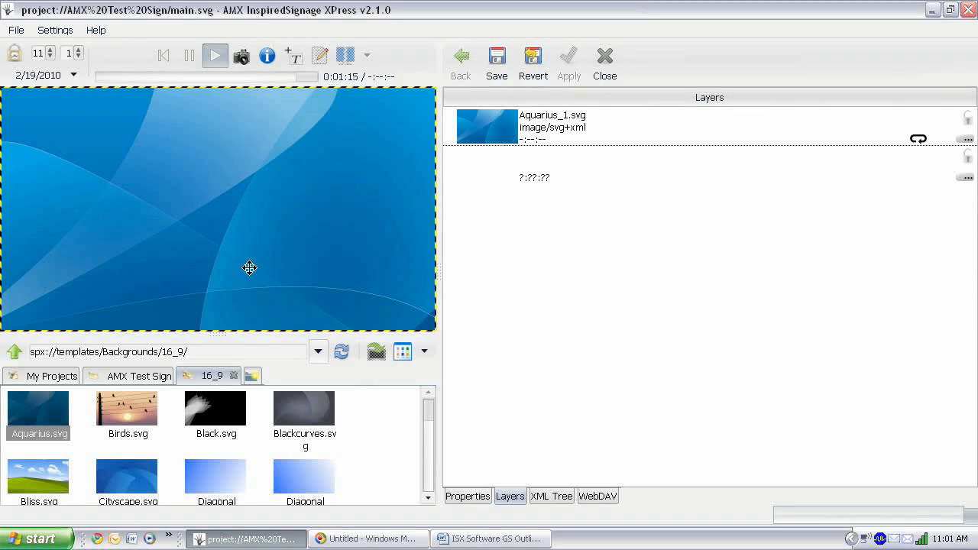
pyautogui.moveTo(153, 162)
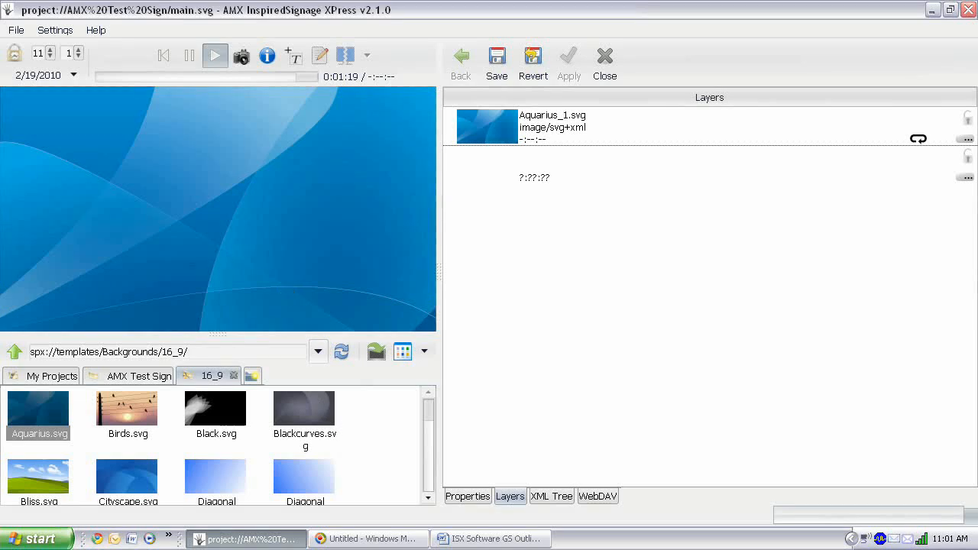
pyautogui.moveTo(379, 450)
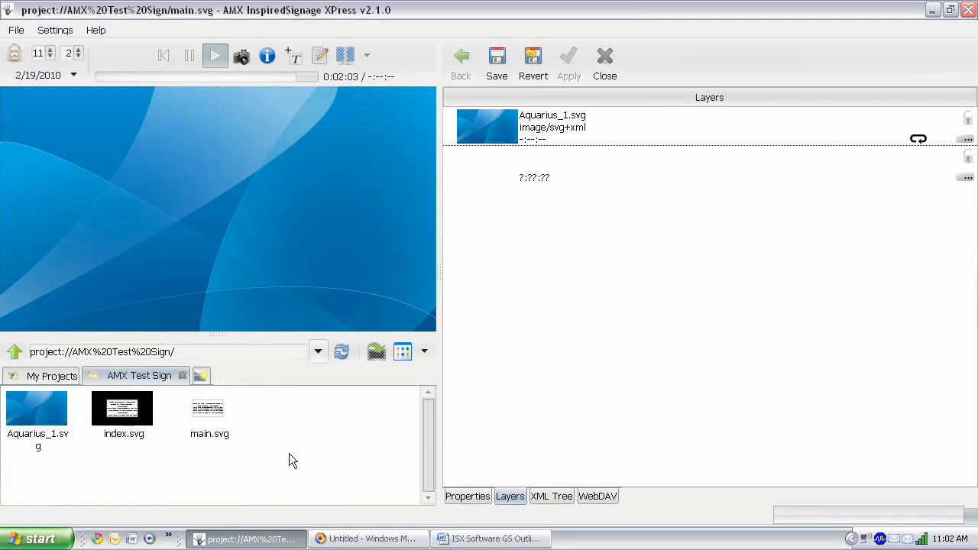
pyautogui.moveTo(295, 440)
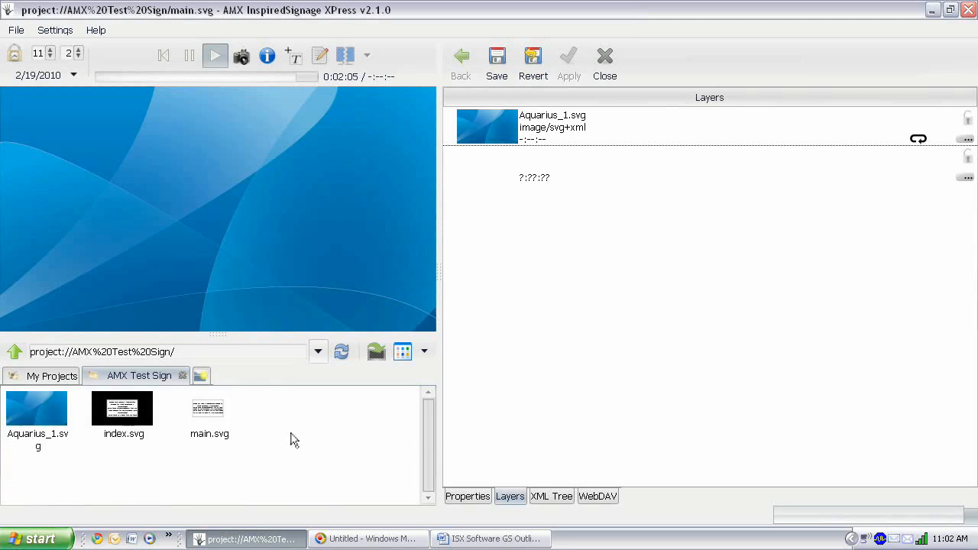
# - Create a new collection named 'TP Images' in the project and open it
pyautogui.rightClick(290, 436)
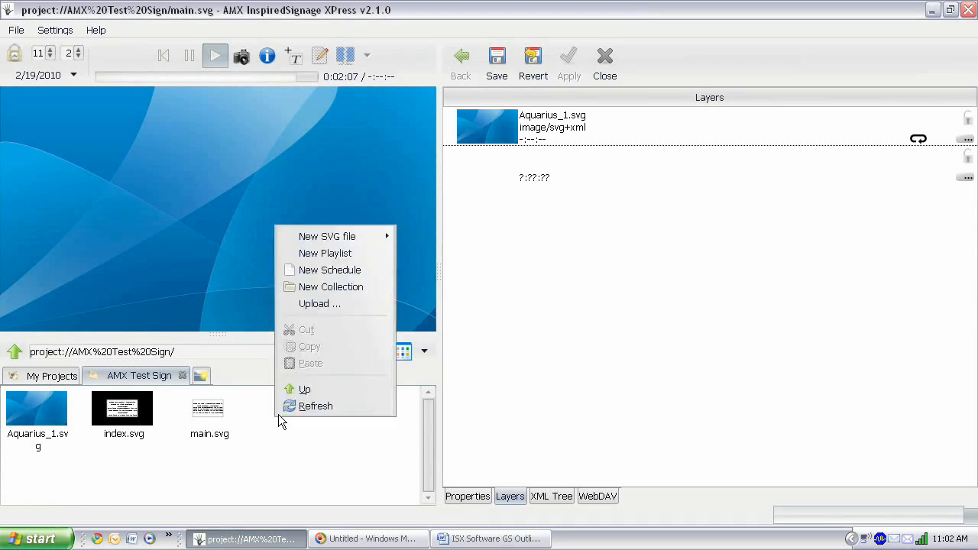
pyautogui.moveTo(330, 287)
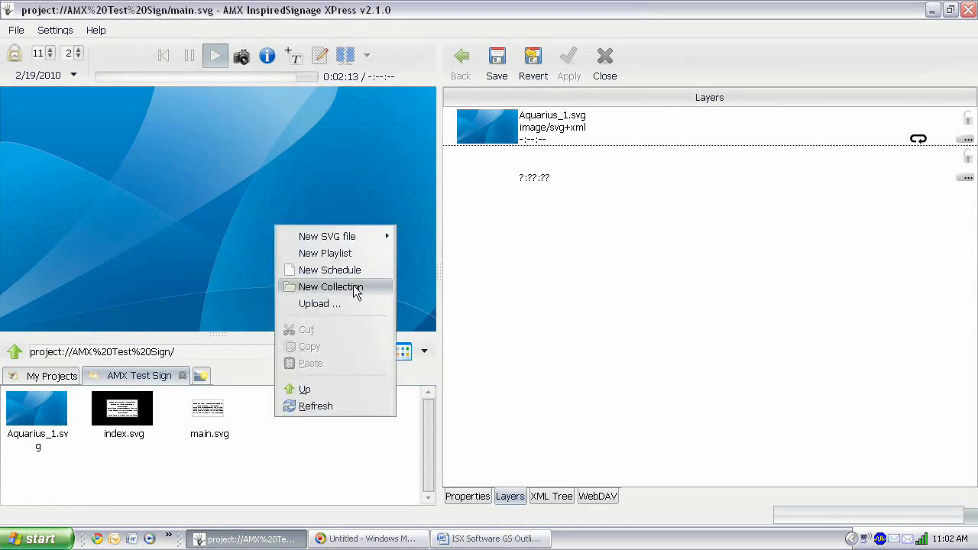
pyautogui.click(330, 288)
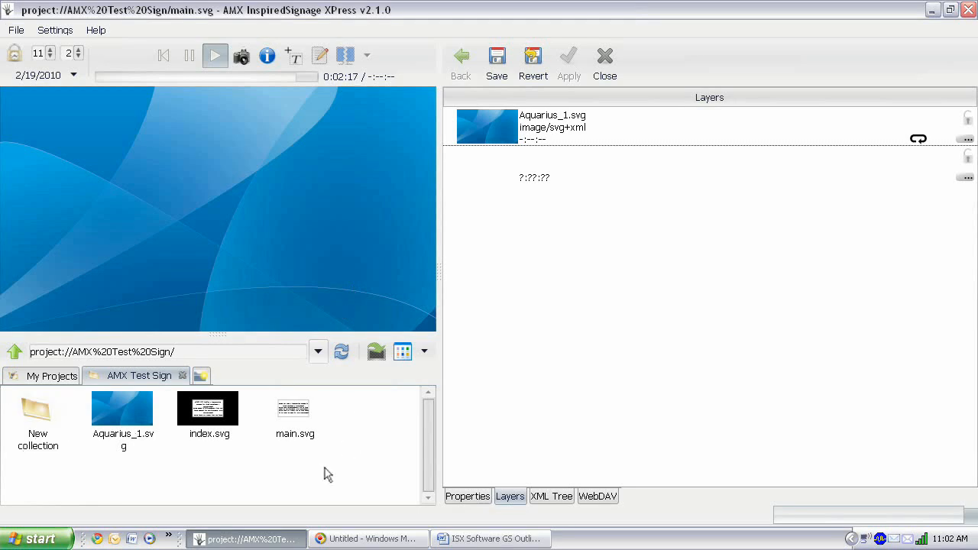
pyautogui.moveTo(38, 421)
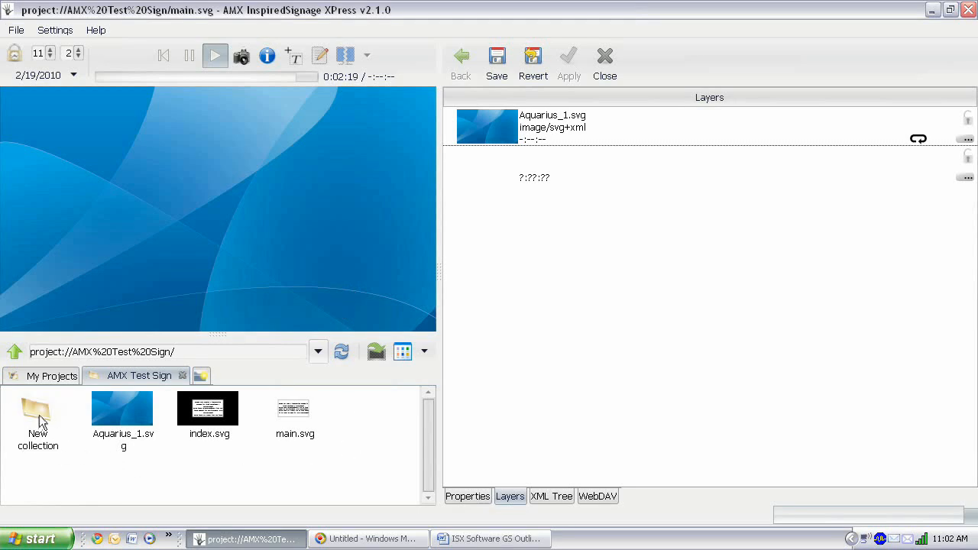
pyautogui.rightClick(37, 420)
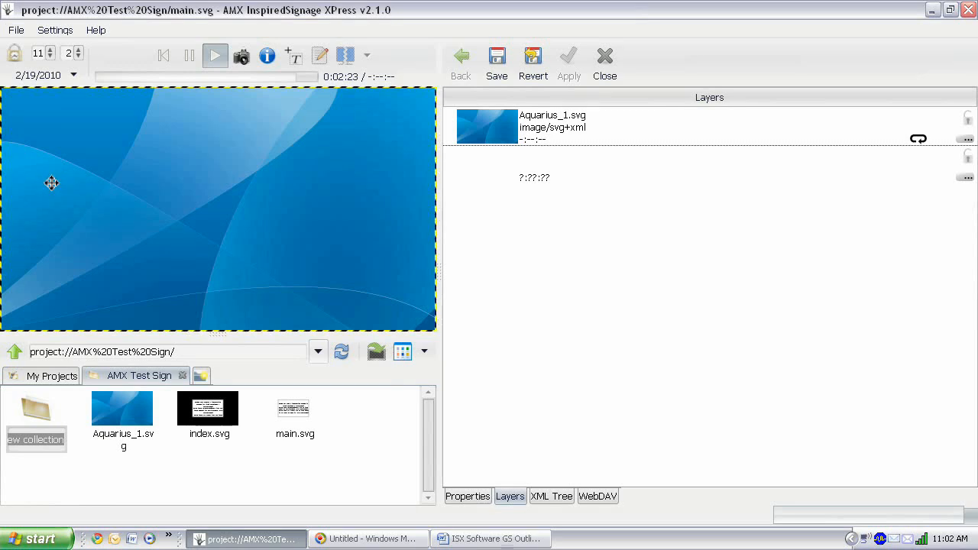
pyautogui.write('TP Images')
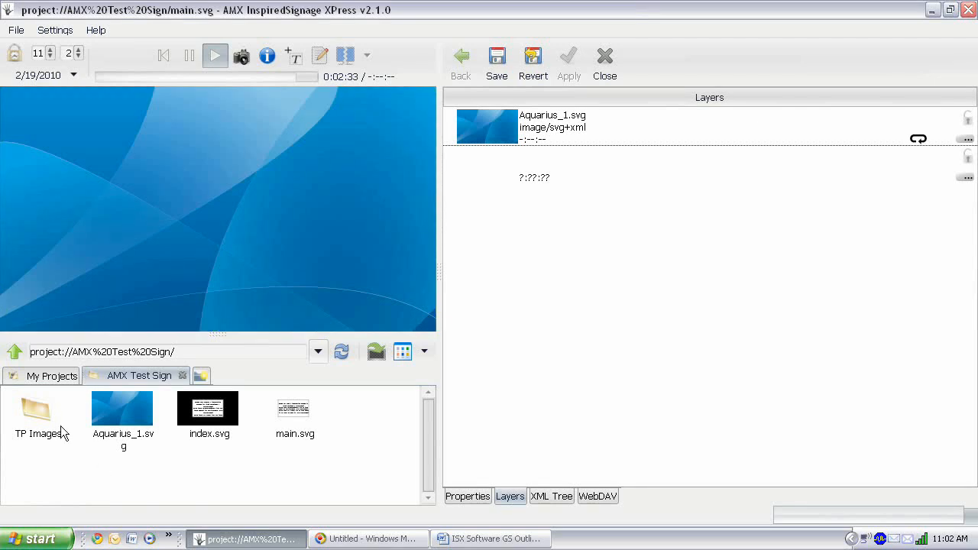
pyautogui.doubleClick(36, 410)
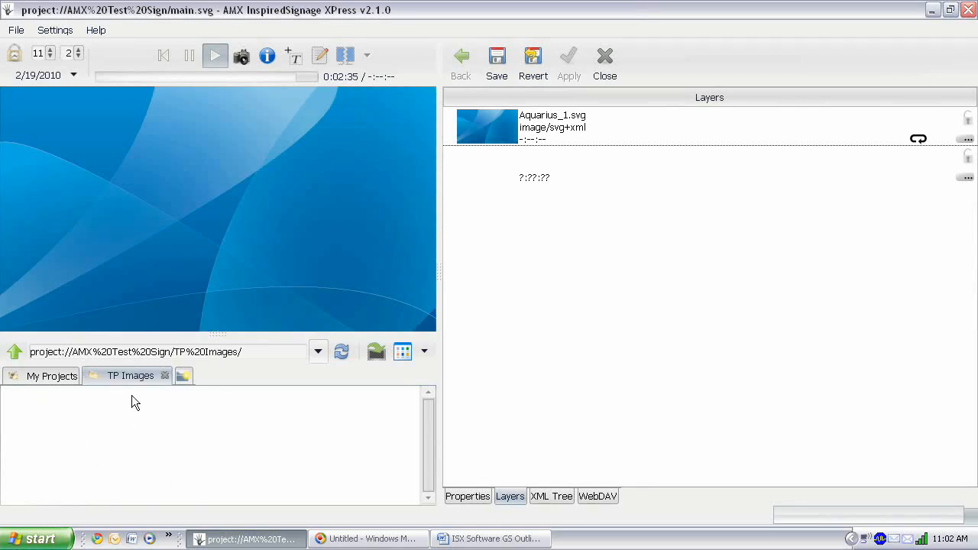
pyautogui.moveTo(260, 440)
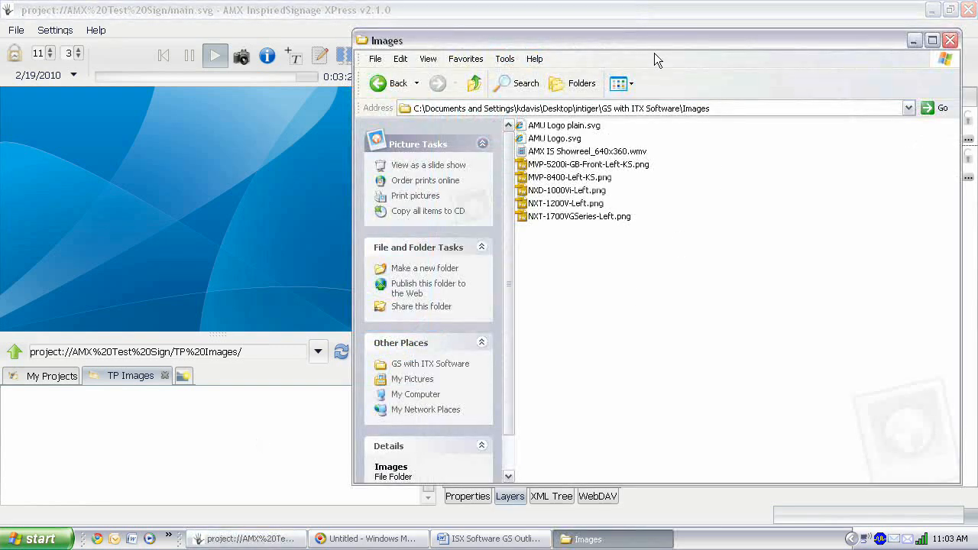
pyautogui.moveTo(639, 297)
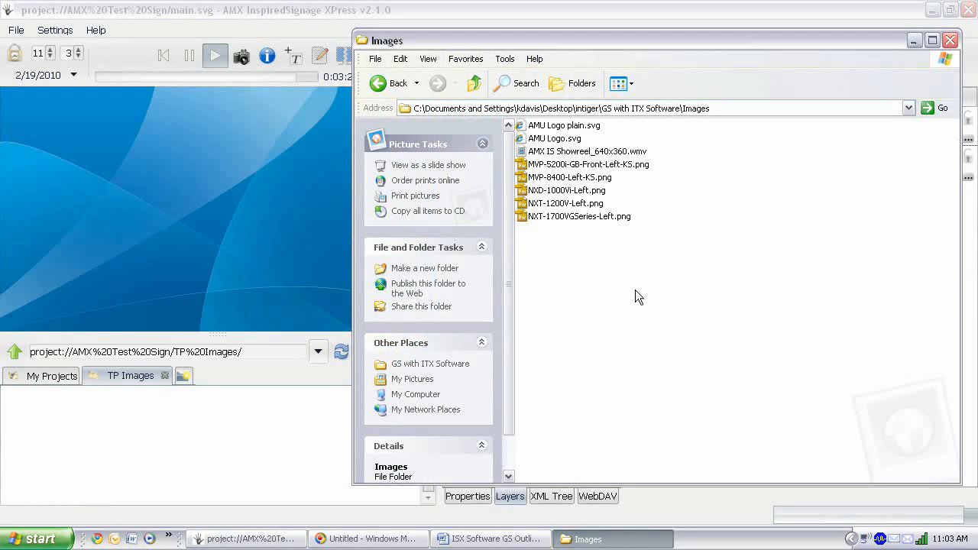
pyautogui.moveTo(654, 294)
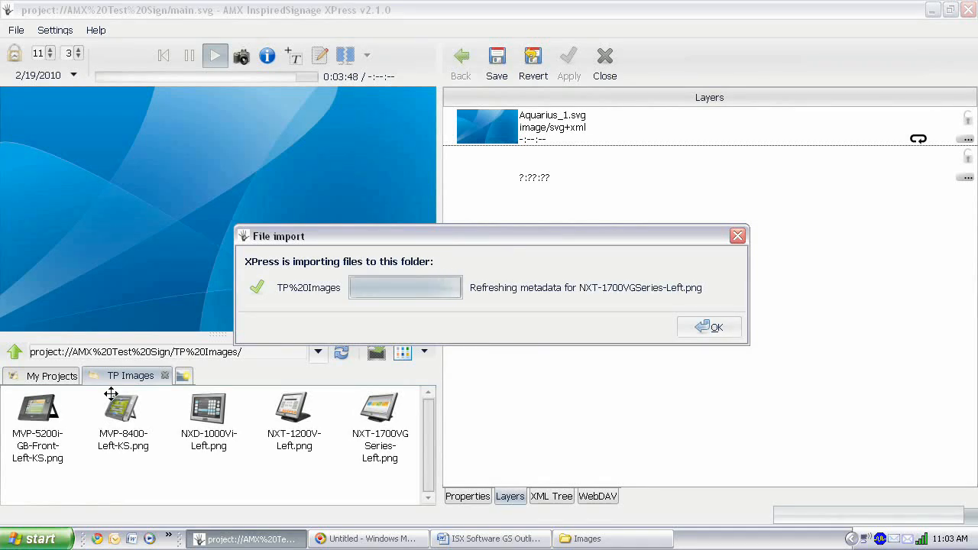
# - Import the five touch panel PNG images into TP Images and dismiss the import notice
pyautogui.click(709, 327)
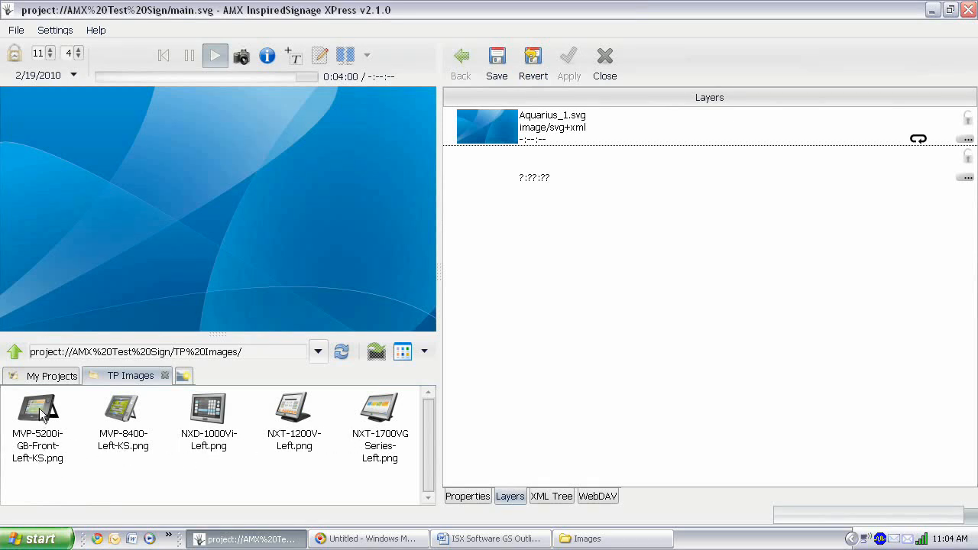
# - Place the MVP-5200i panel image on the sign and move it toward the right side
pyautogui.moveTo(36, 410); pyautogui.dragTo(312, 187)
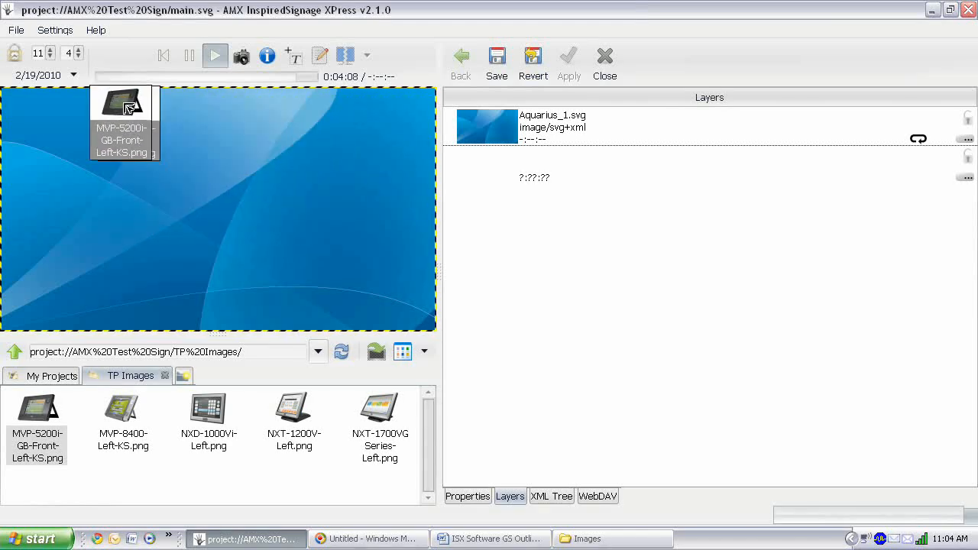
pyautogui.moveTo(123, 122); pyautogui.dragTo(220, 162)
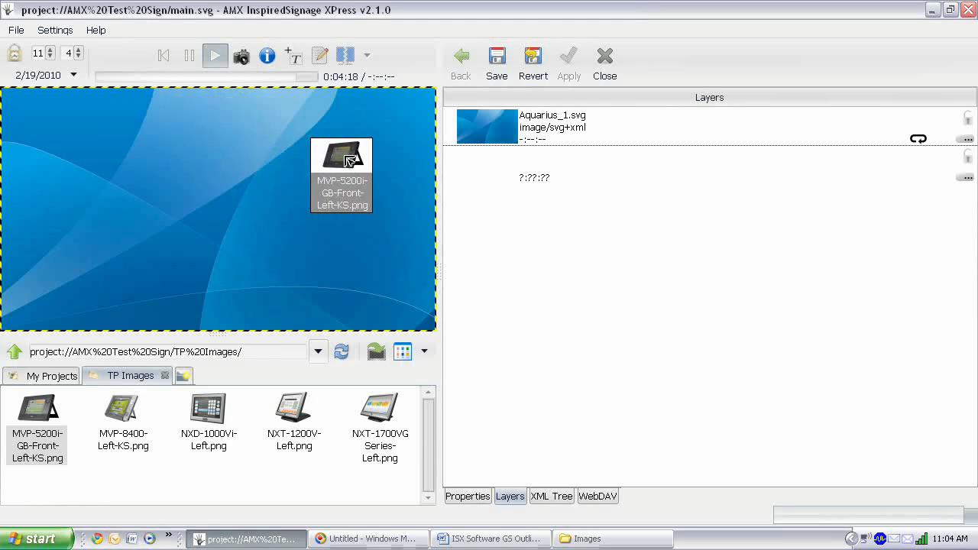
pyautogui.moveTo(343, 175); pyautogui.dragTo(318, 168)
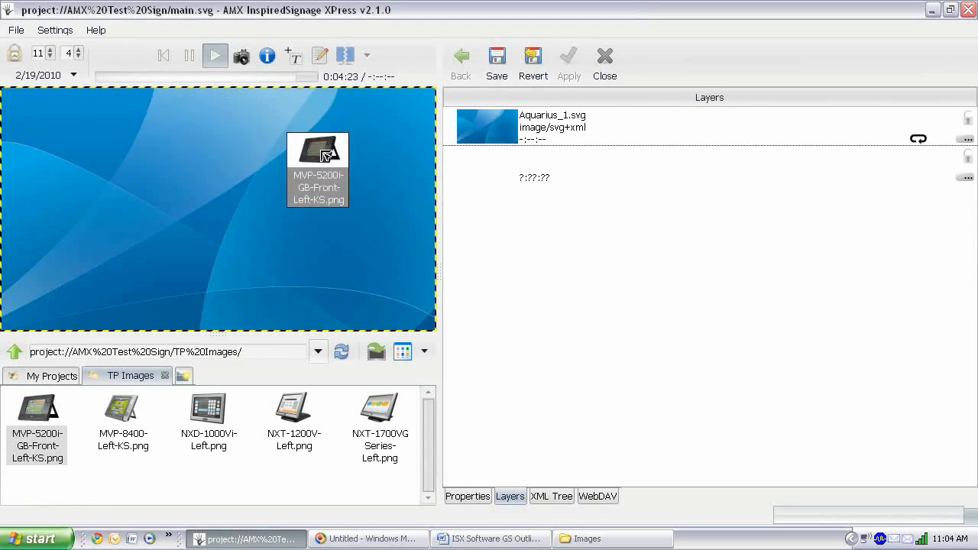
pyautogui.moveTo(318, 168); pyautogui.dragTo(312, 153)
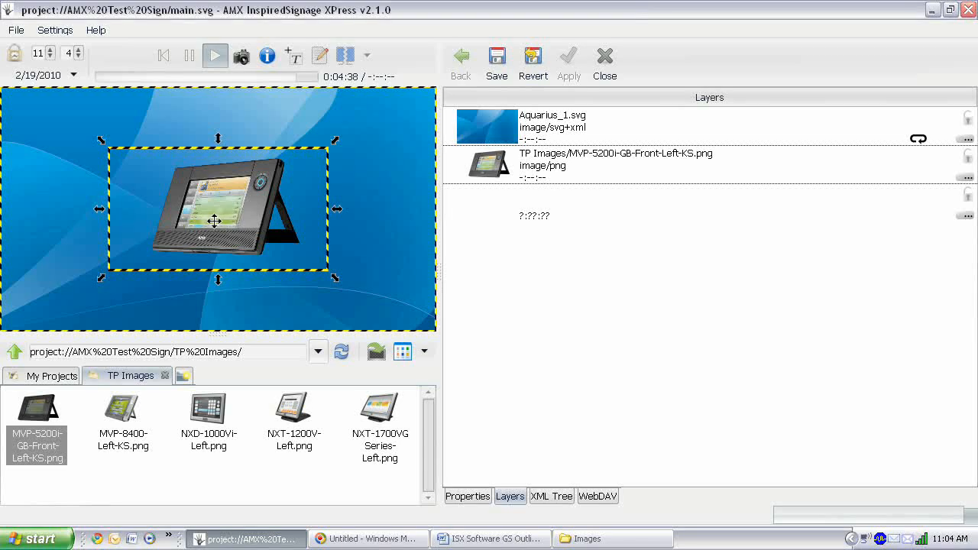
pyautogui.moveTo(214, 220); pyautogui.dragTo(318, 226)
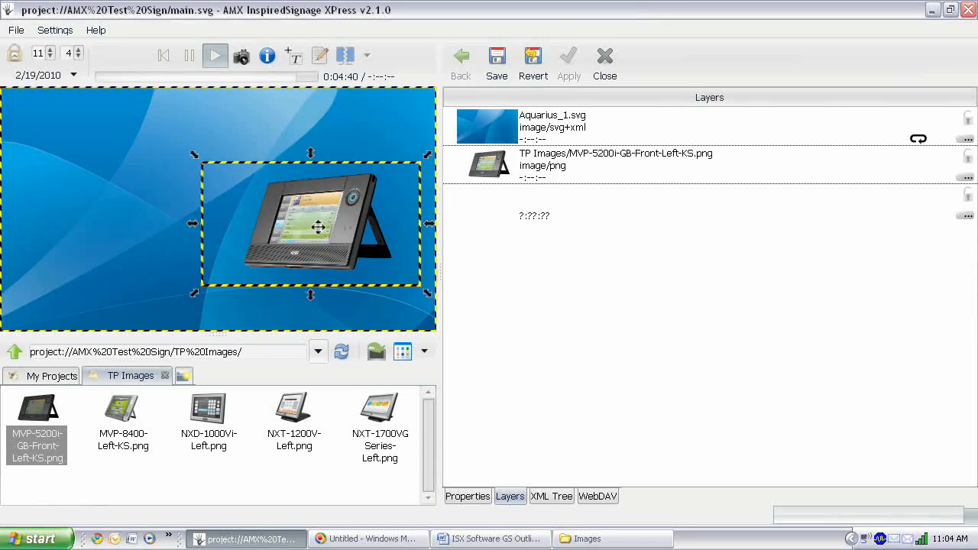
# - Enlarge the MVP-5200i panel image to fill the right part of the sign
pyautogui.rightClick(318, 228)
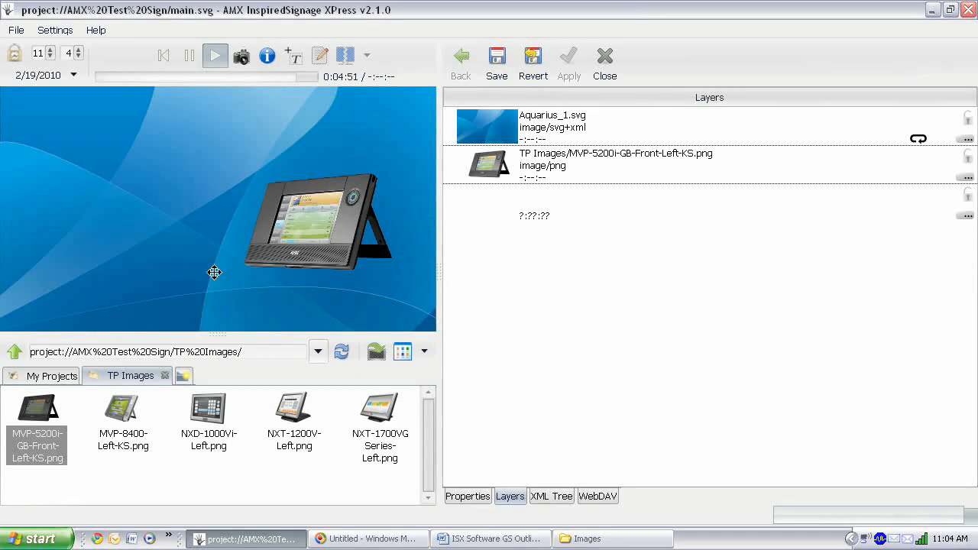
pyautogui.click(318, 229)
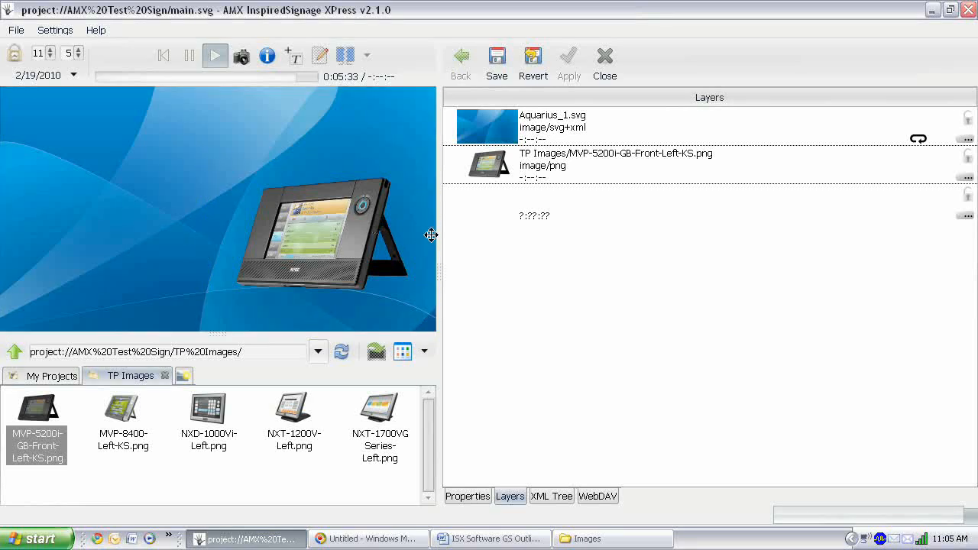
pyautogui.click(314, 237)
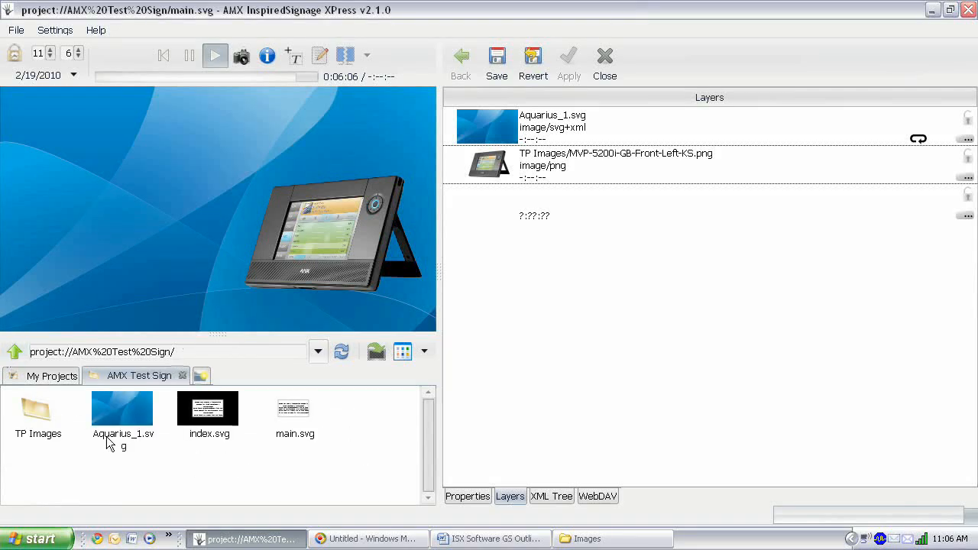
pyautogui.moveTo(196, 466)
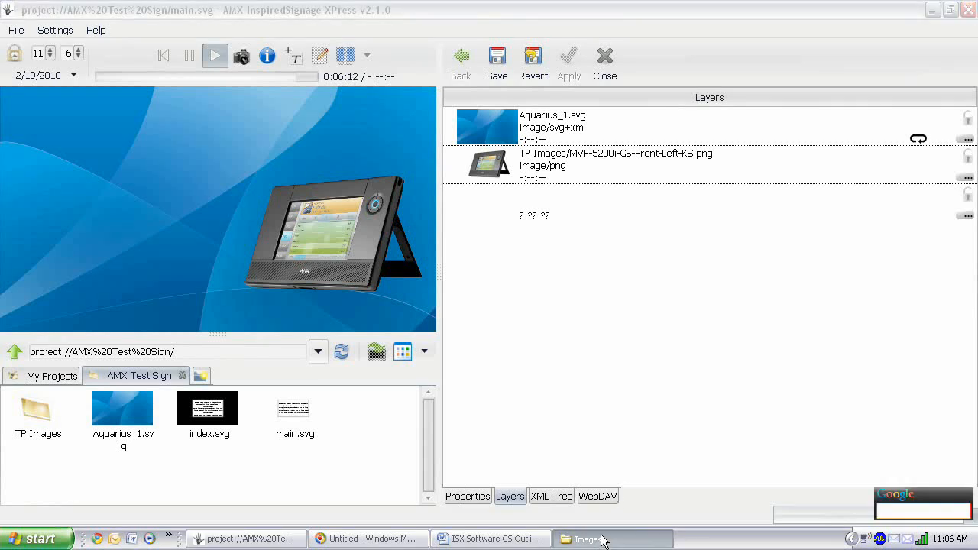
# - Bring the AMX IS Showreel_640x360.wmv video from the Images window into the project folder
pyautogui.click(612, 538)
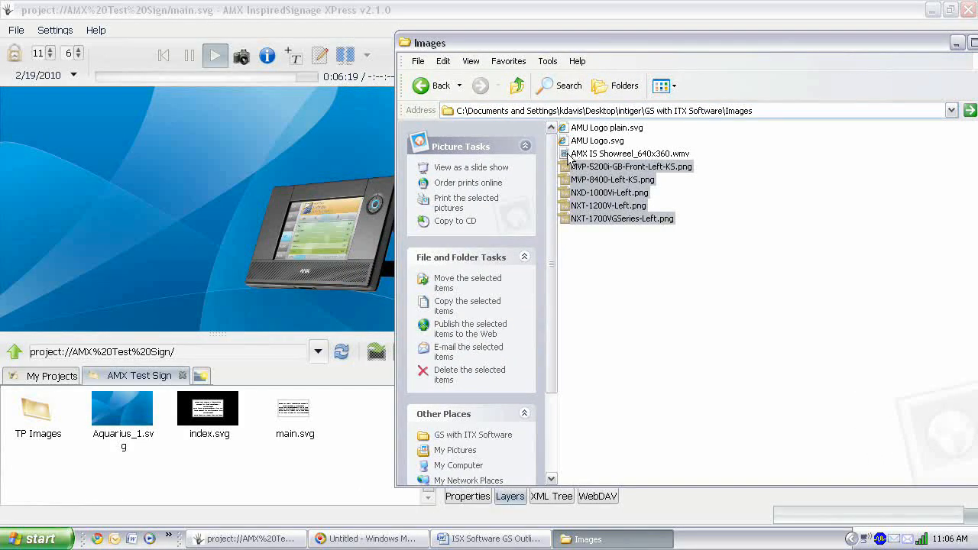
pyautogui.click(630, 153)
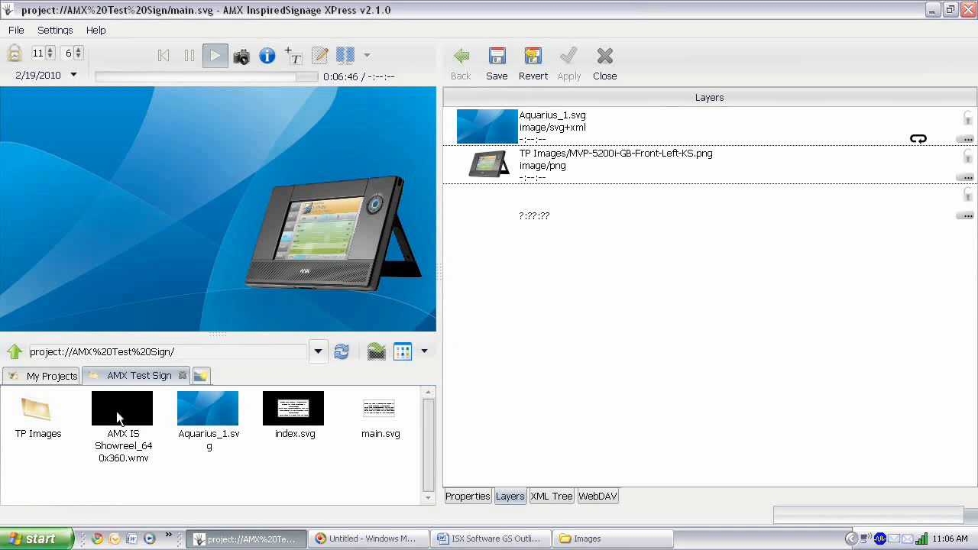
# - Place the showreel video on the sign's left side and play the sign preview
pyautogui.click(123, 407)
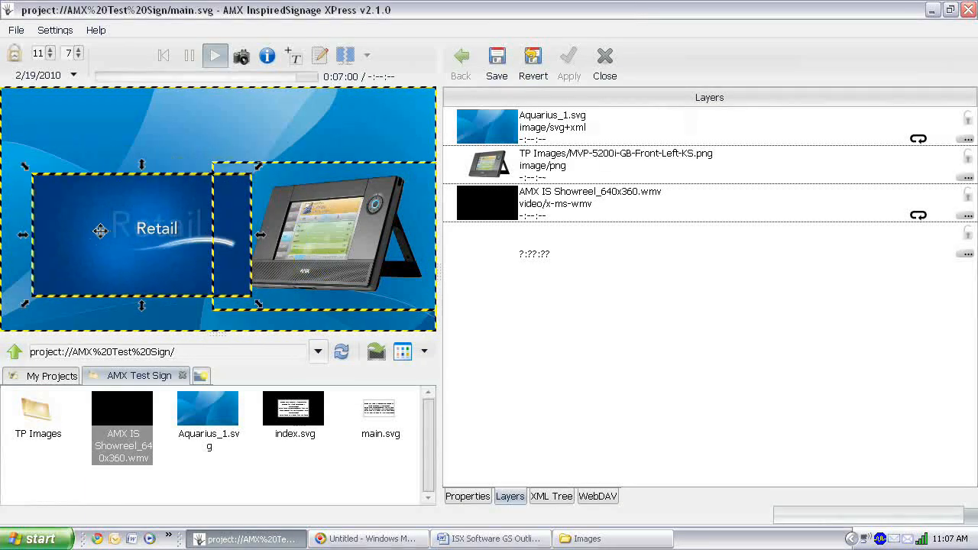
pyautogui.click(216, 55)
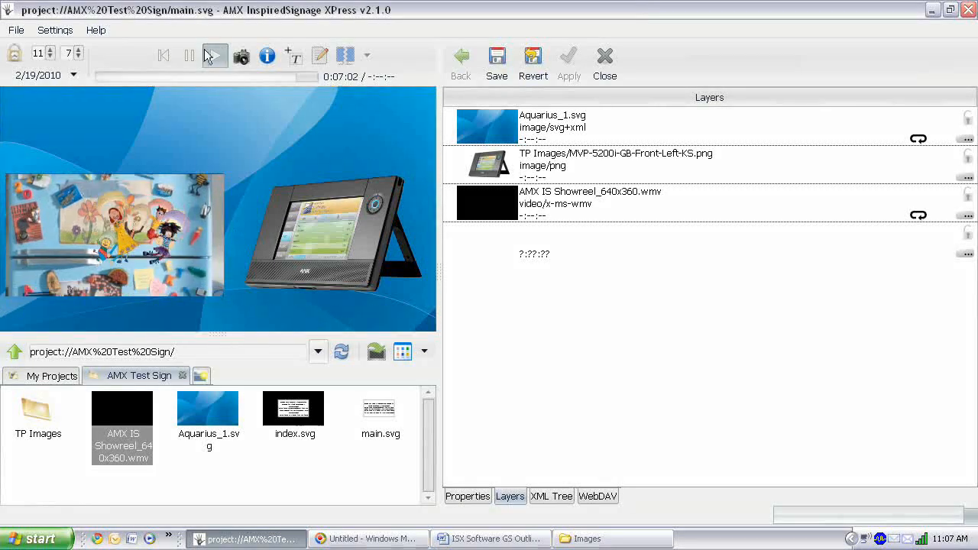
pyautogui.click(214, 55)
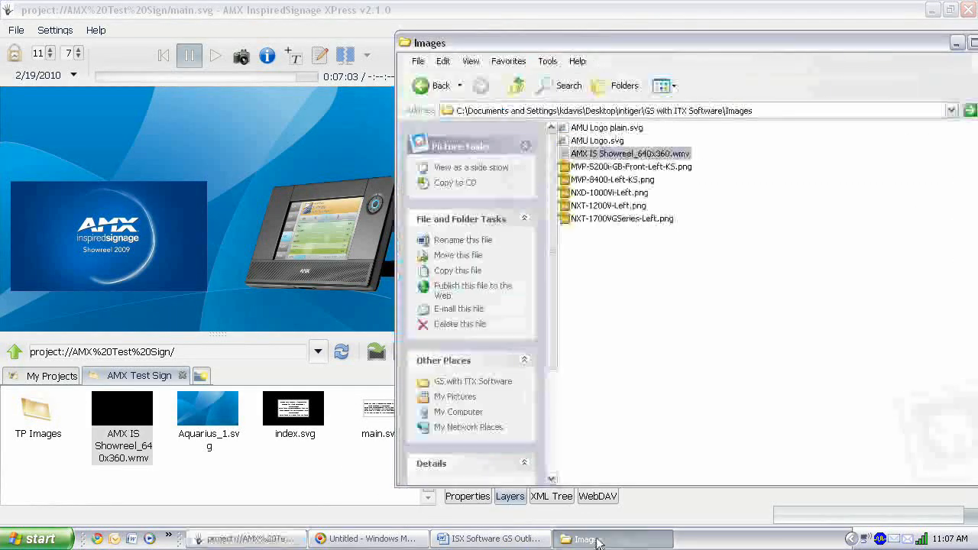
# - Copy AMU Logo.svg from the Images folder into the AMX Test Sign project
pyautogui.click(607, 127)
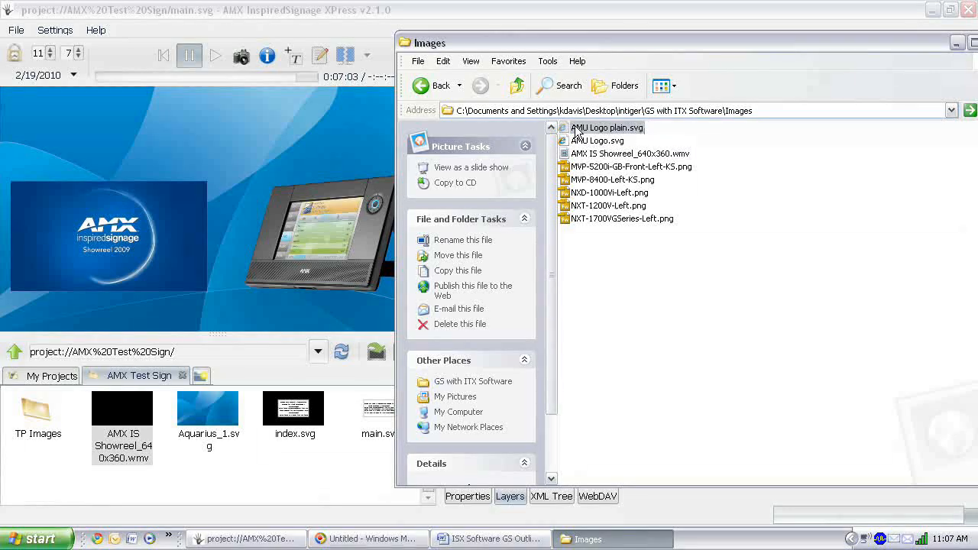
pyautogui.click(597, 141)
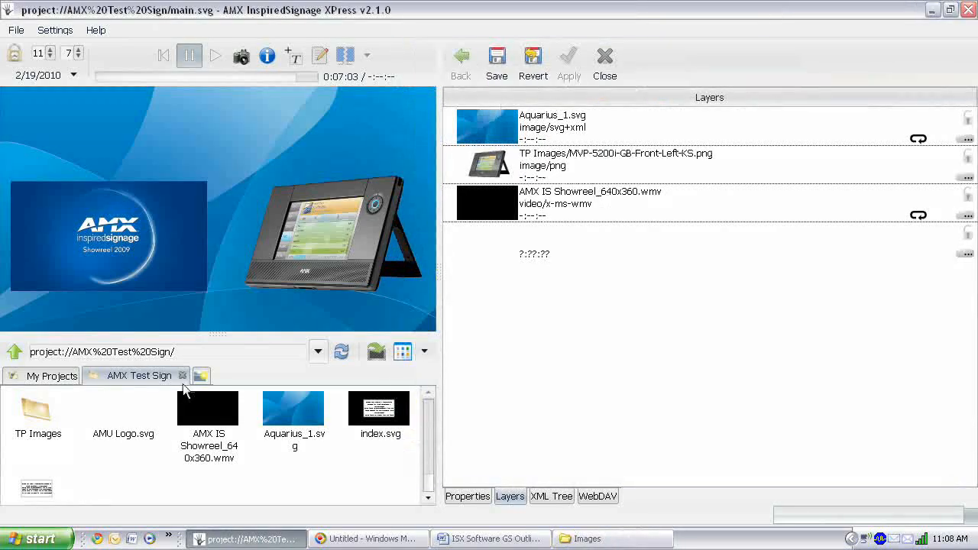
pyautogui.moveTo(122, 410); pyautogui.dragTo(79, 127)
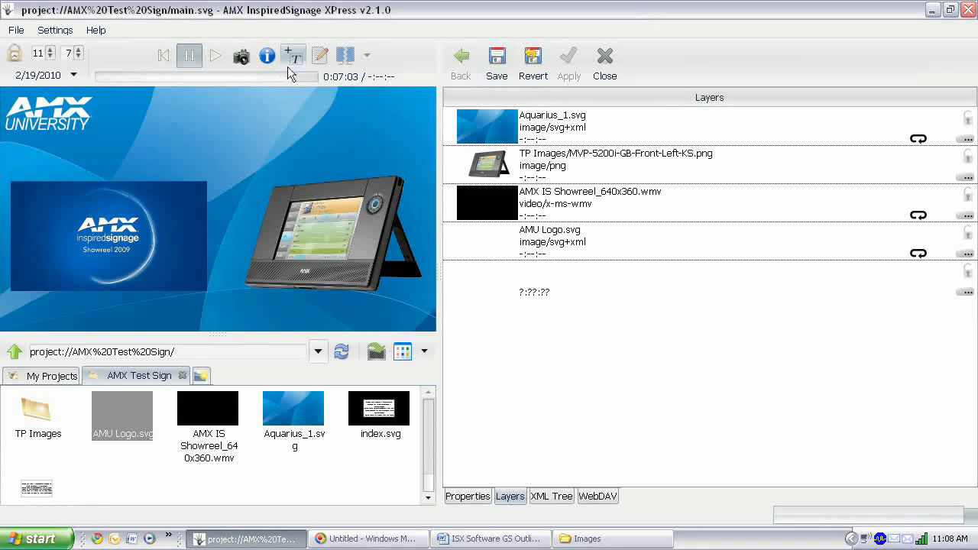
pyautogui.moveTo(293, 55)
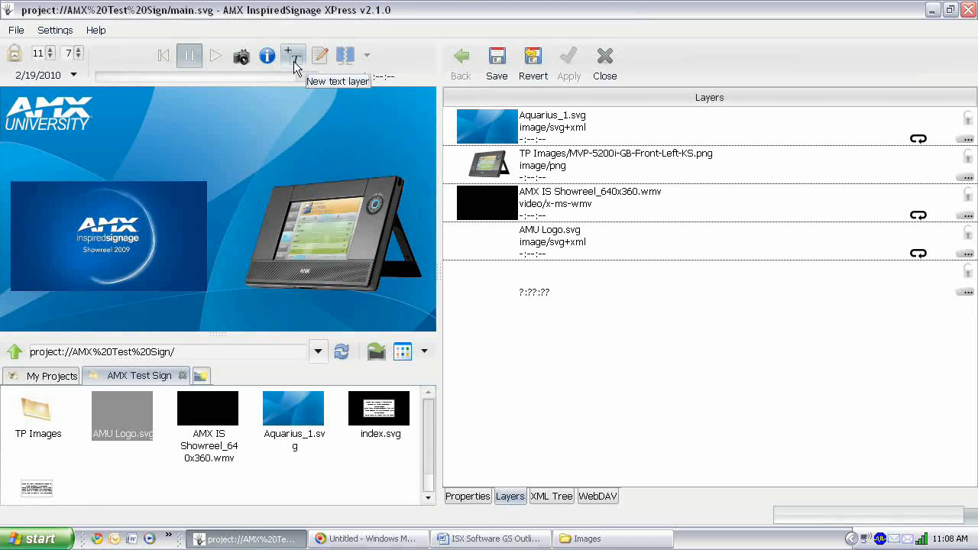
# - Add a text layer at the top reading 'Welcome to Inspired XPress!'
pyautogui.click(294, 55)
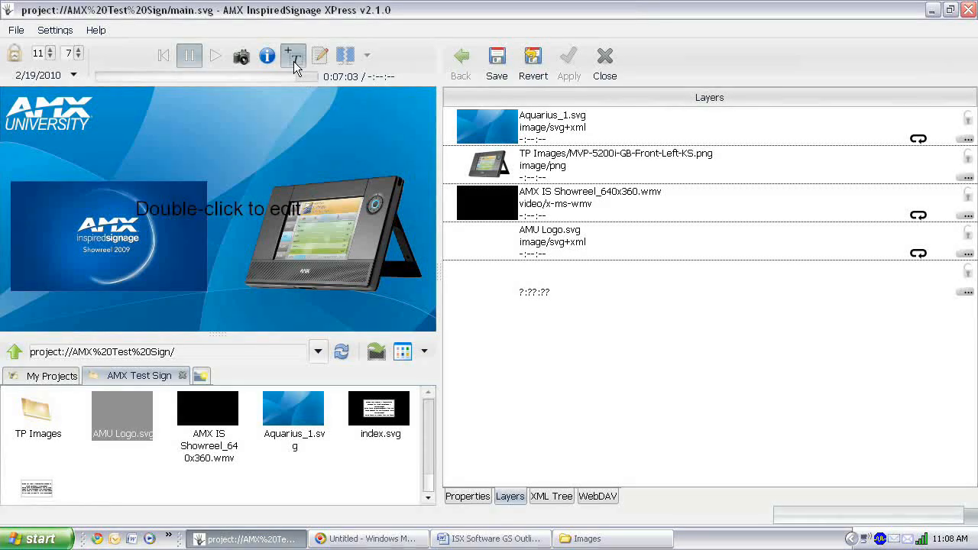
pyautogui.click(293, 55)
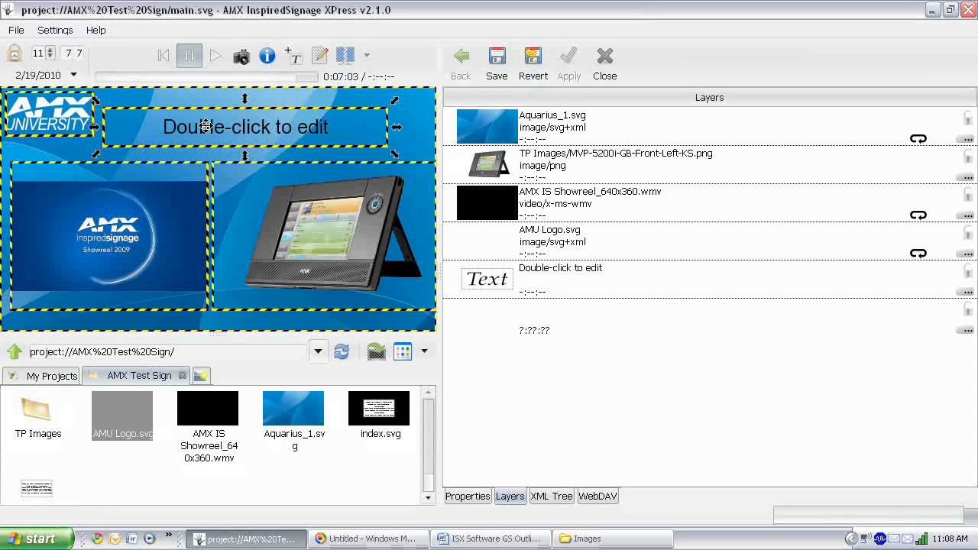
pyautogui.doubleClick(245, 126)
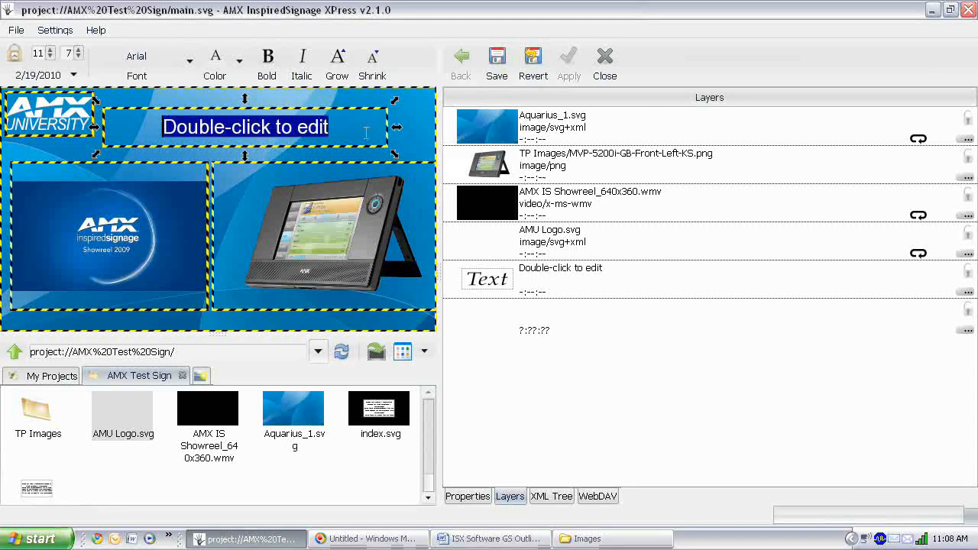
pyautogui.write('Welcome to Inspired XPress!')
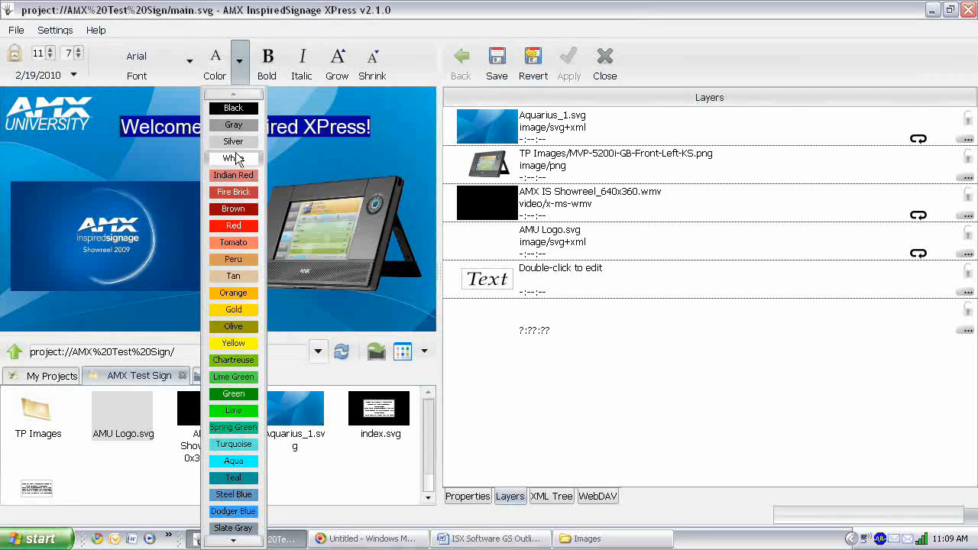
# - Make the welcome text white and set 'Inspired XPress!' in bold
pyautogui.click(232, 157)
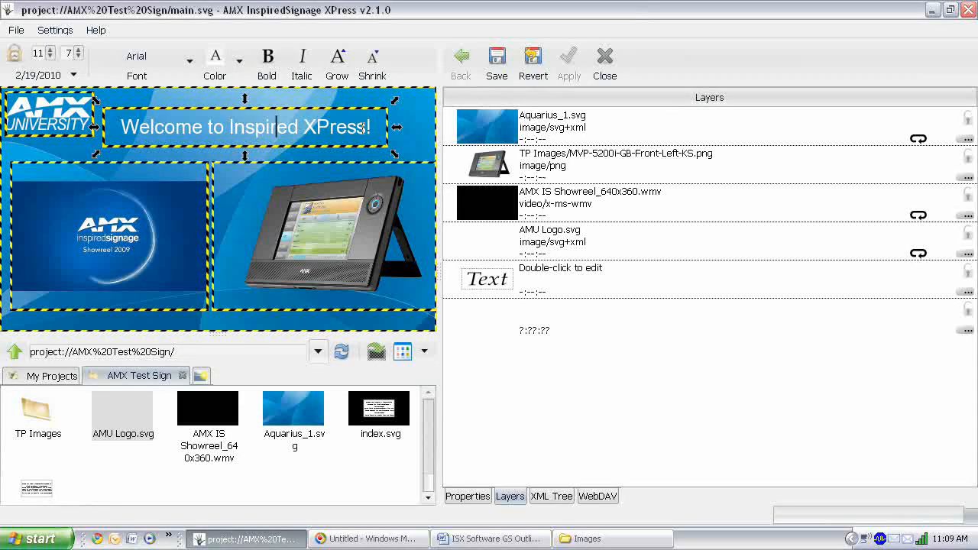
pyautogui.tripleClick(243, 127)
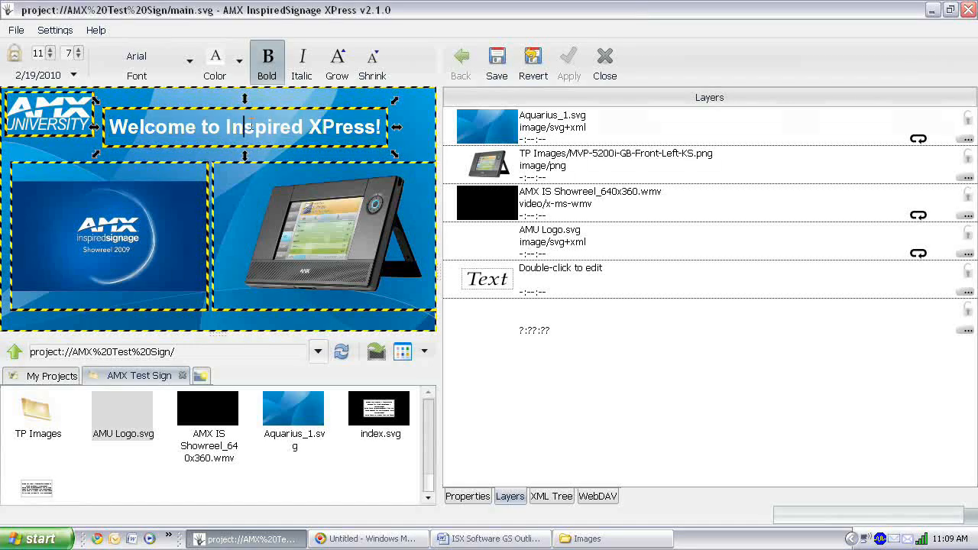
pyautogui.moveTo(247, 127); pyautogui.dragTo(385, 127)
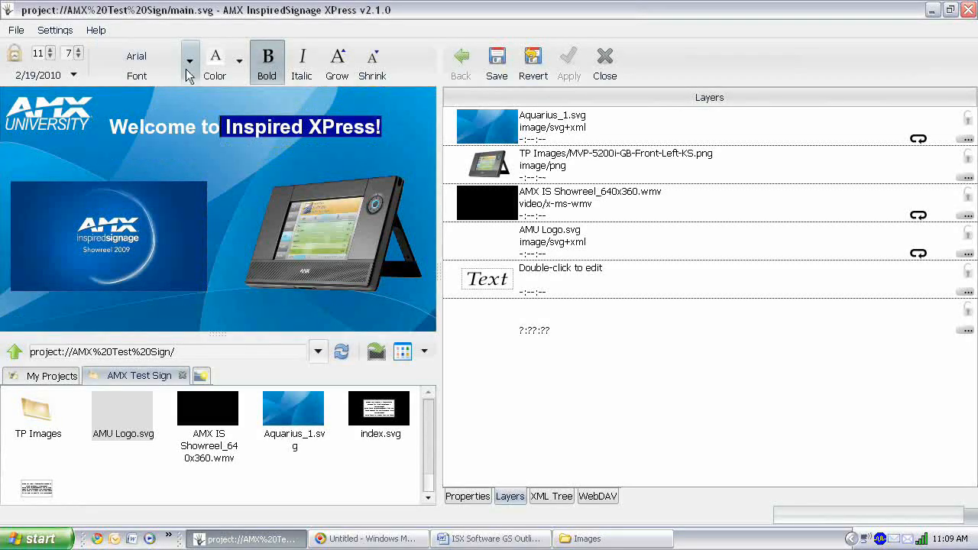
pyautogui.click(190, 59)
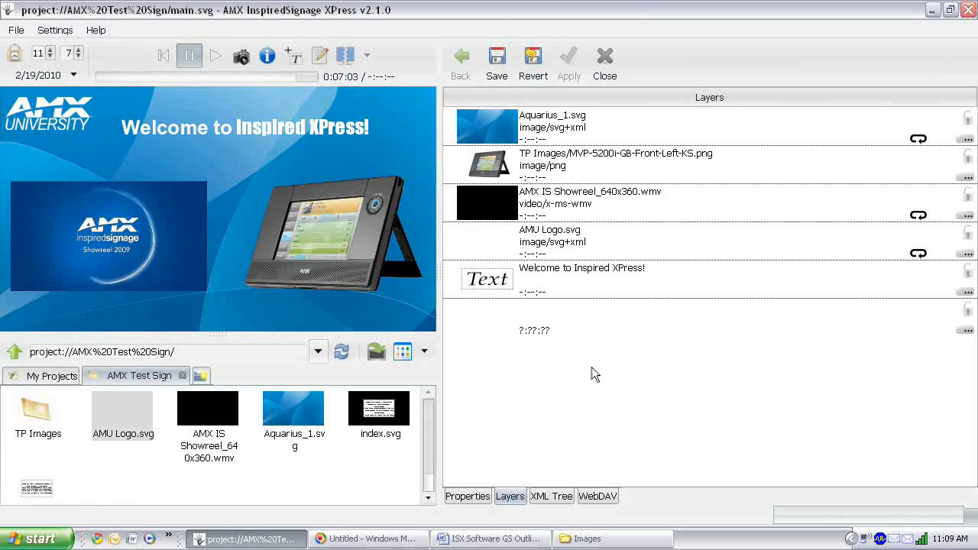
pyautogui.moveTo(399, 388)
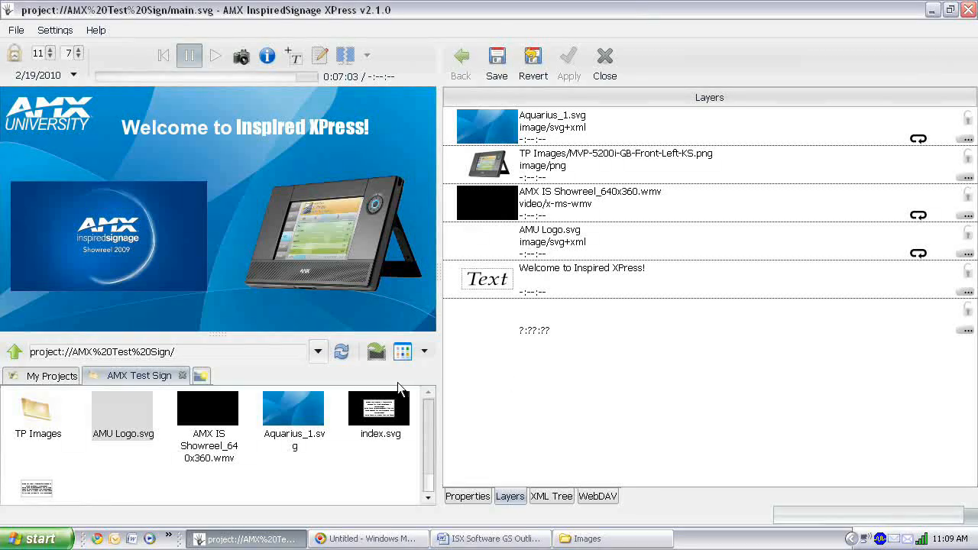
pyautogui.moveTo(497, 58)
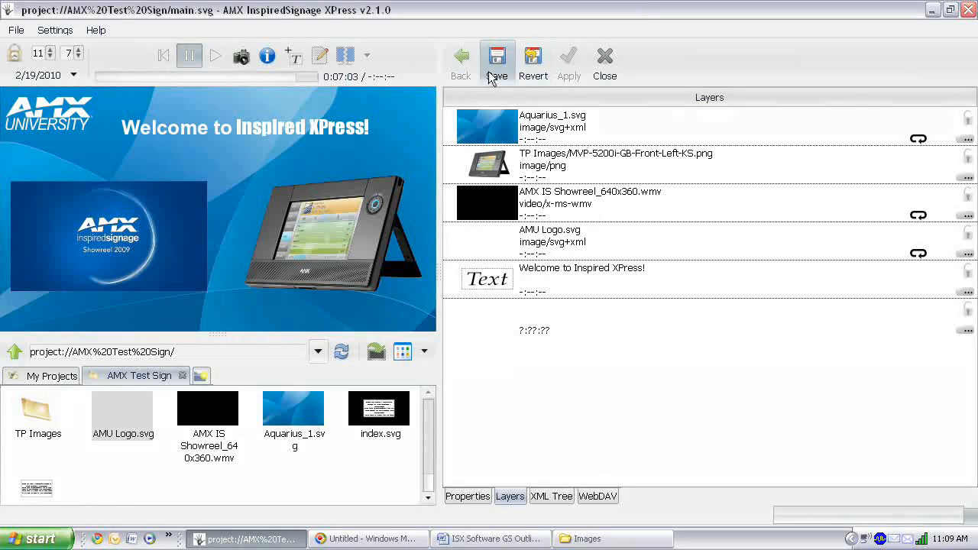
# - Save main.svg and return to index.svg in the project browser
pyautogui.click(497, 55)
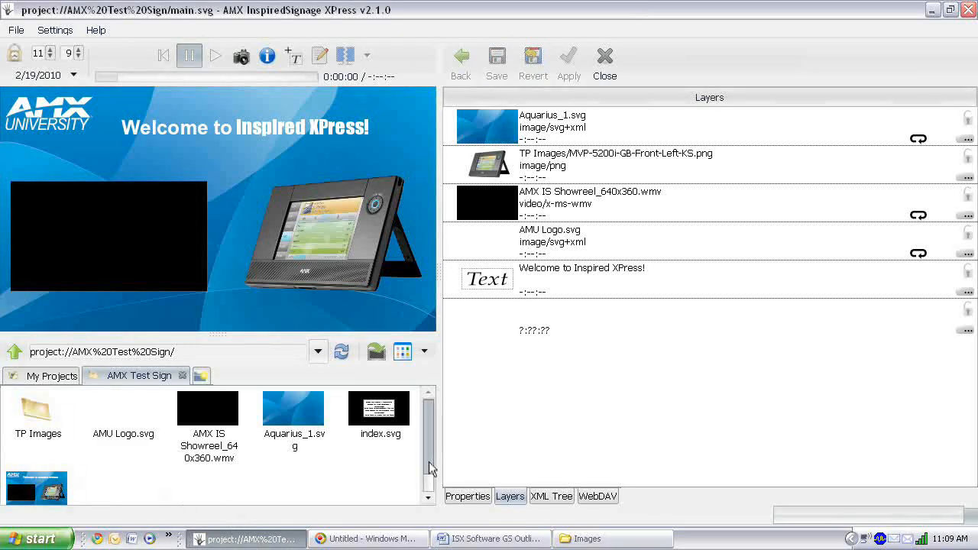
pyautogui.scroll(-3)
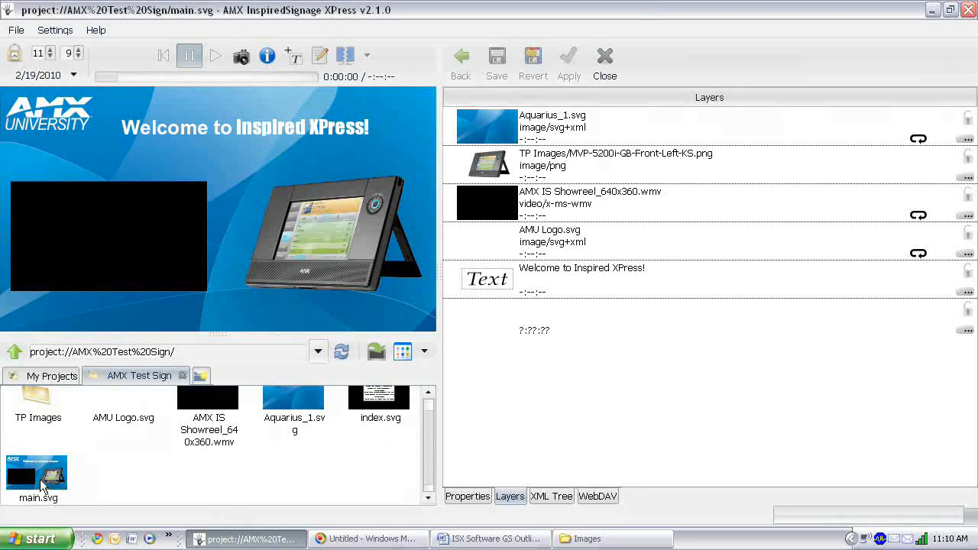
pyautogui.moveTo(370, 397)
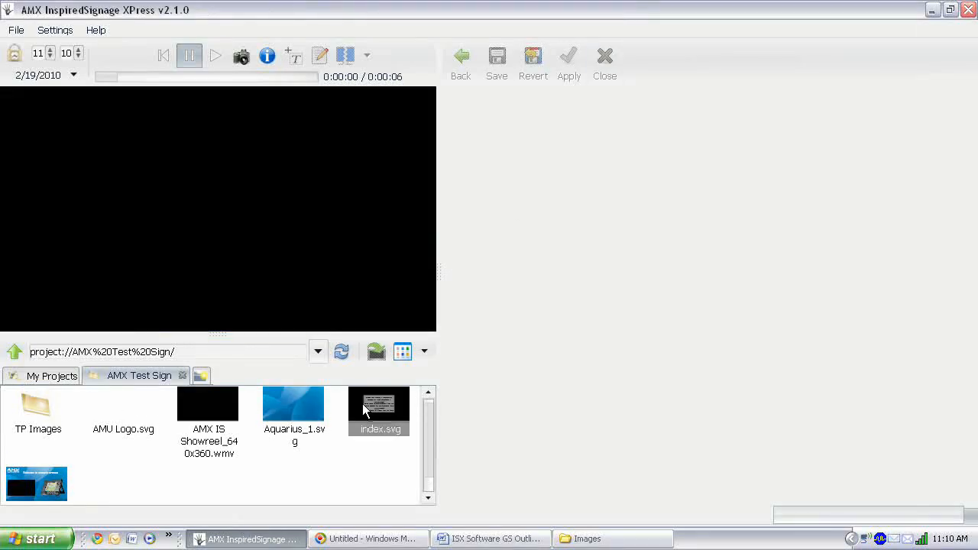
pyautogui.doubleClick(379, 407)
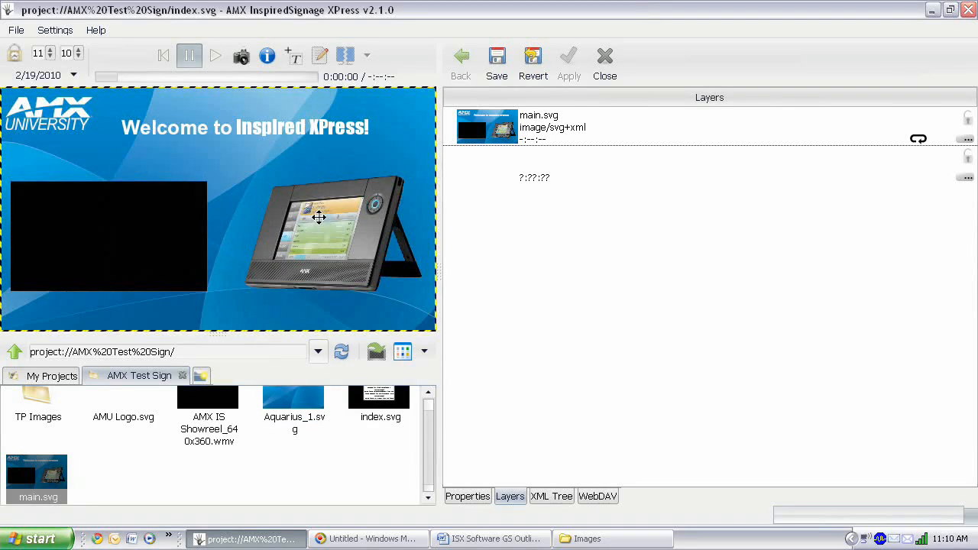
pyautogui.moveTo(658, 392)
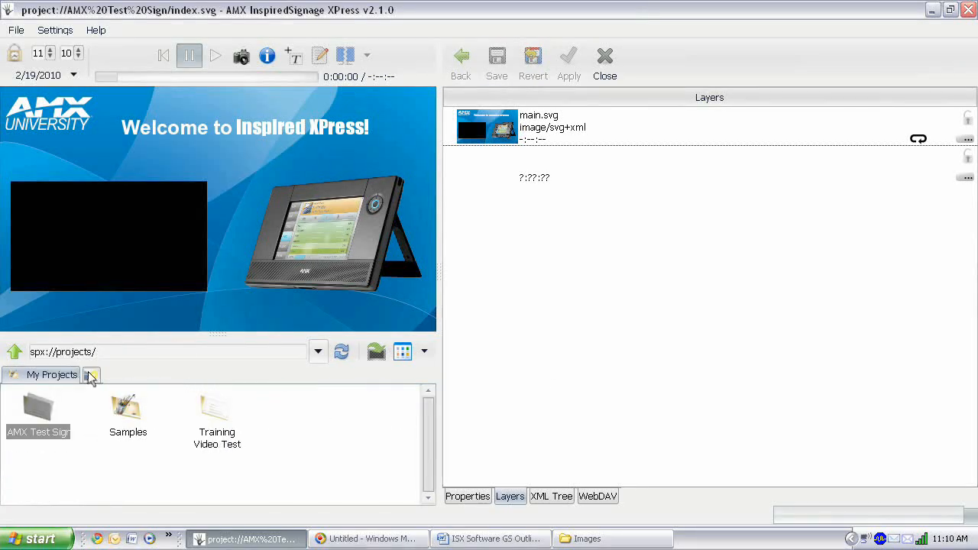
# - Show the My Devices list with the connected signage player
pyautogui.click(92, 374)
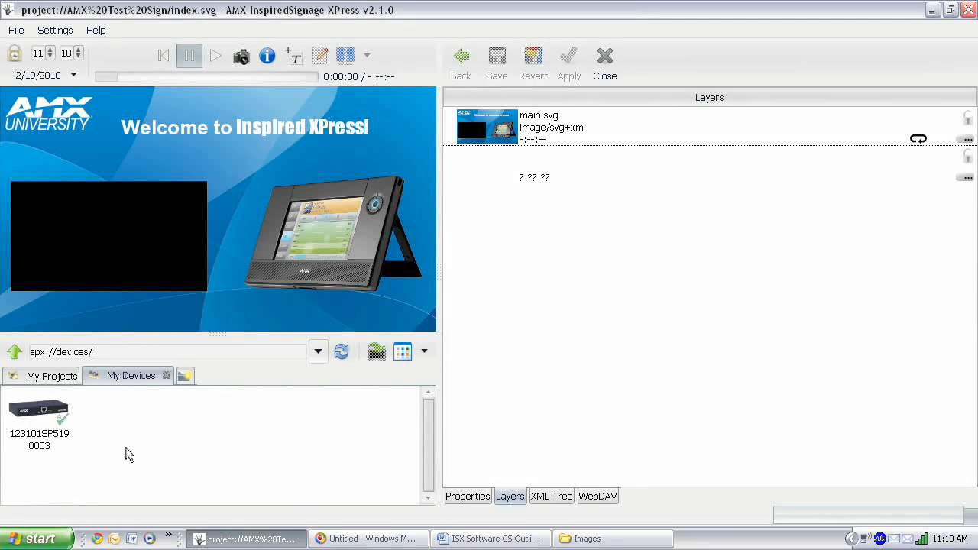
pyautogui.moveTo(52, 391)
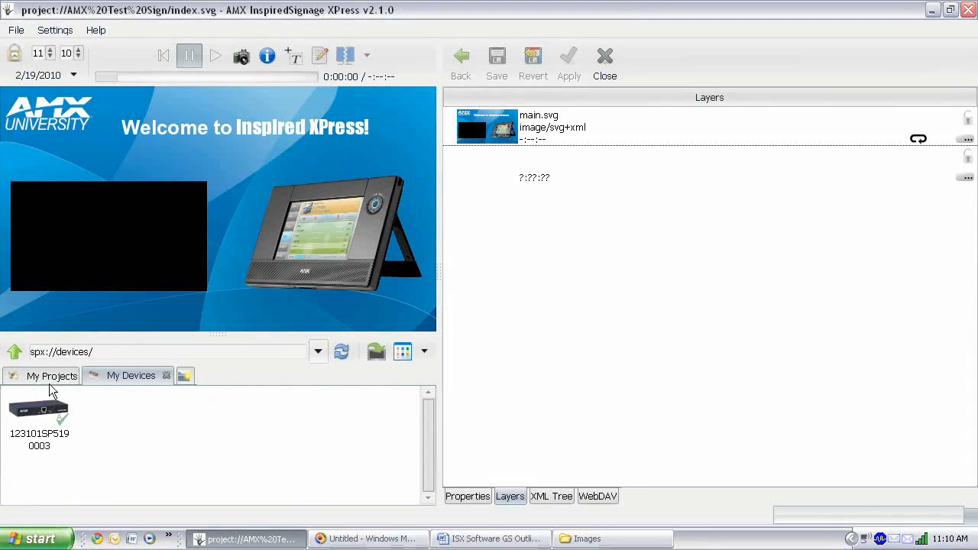
# - Publish AMX Test Sign to the player, dismiss the report, and view the player's details and files
pyautogui.click(50, 376)
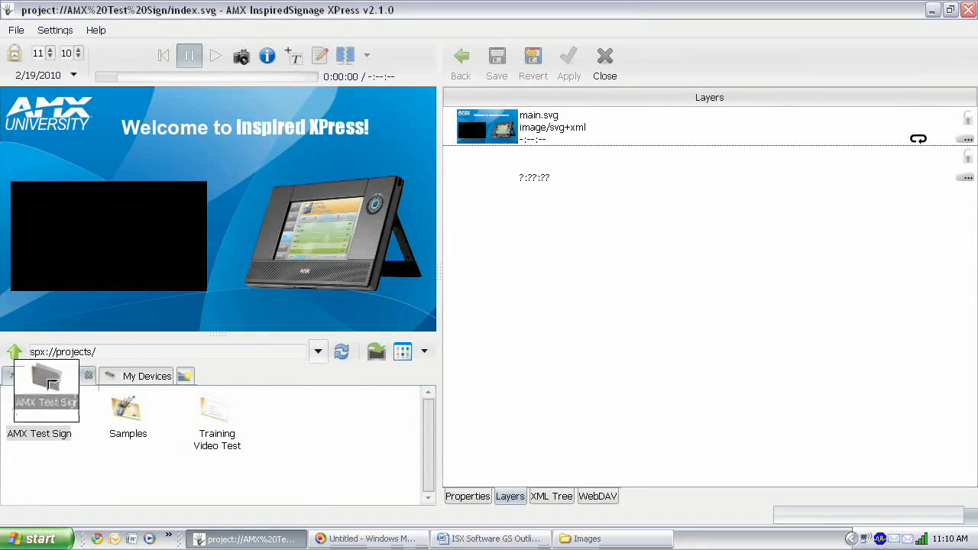
pyautogui.moveTo(46, 390); pyautogui.dragTo(88, 386)
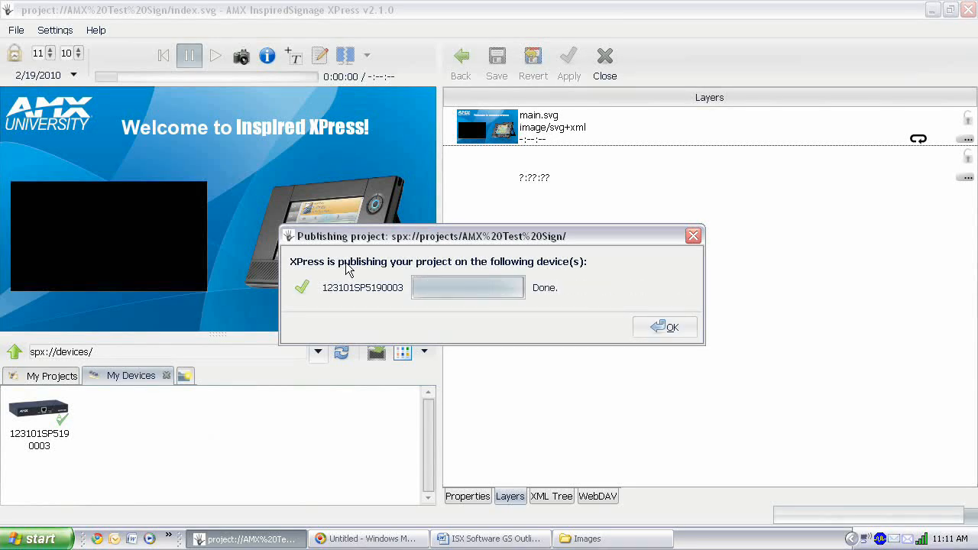
pyautogui.moveTo(584, 336)
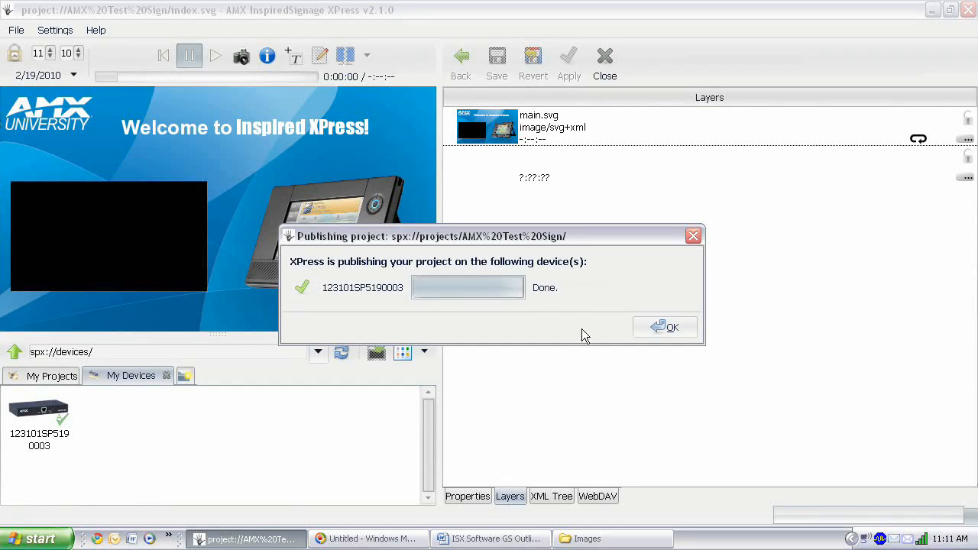
pyautogui.click(663, 328)
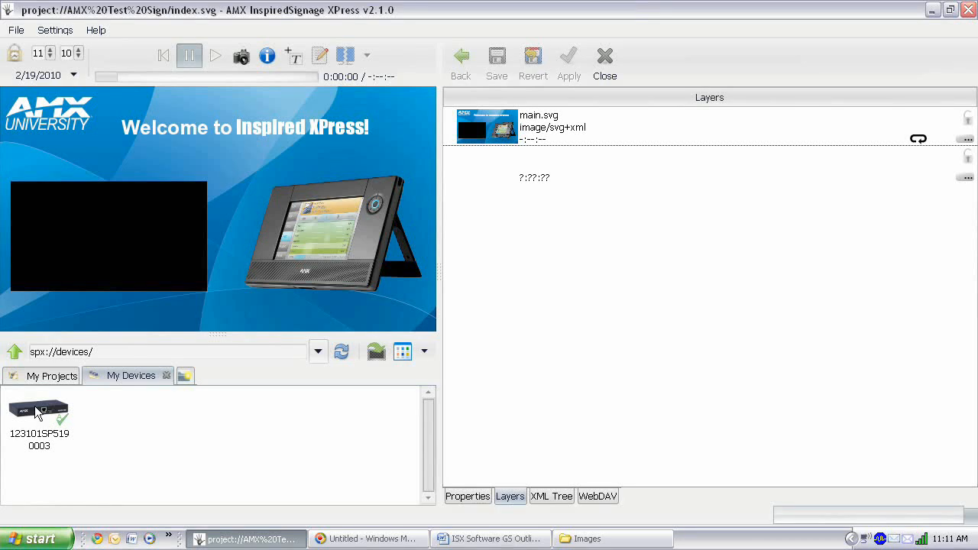
pyautogui.doubleClick(39, 413)
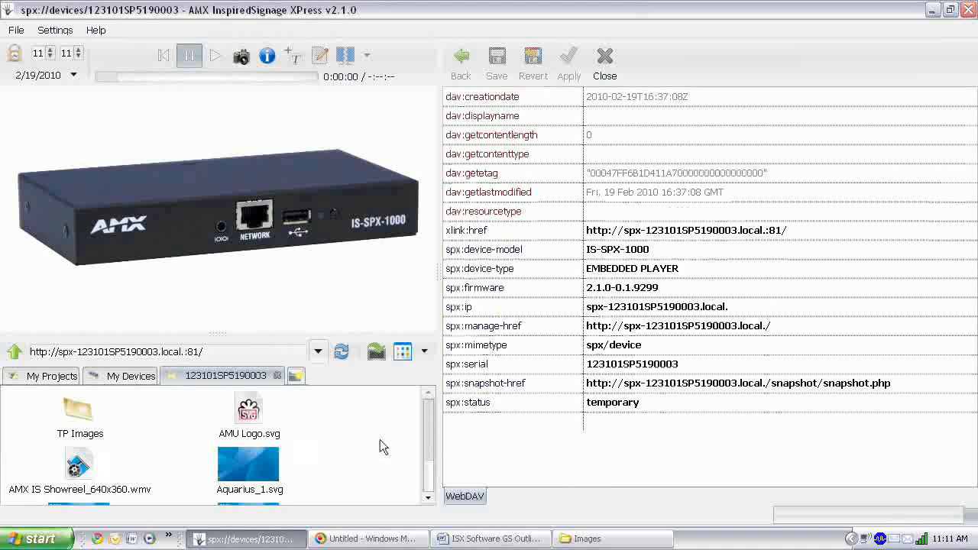